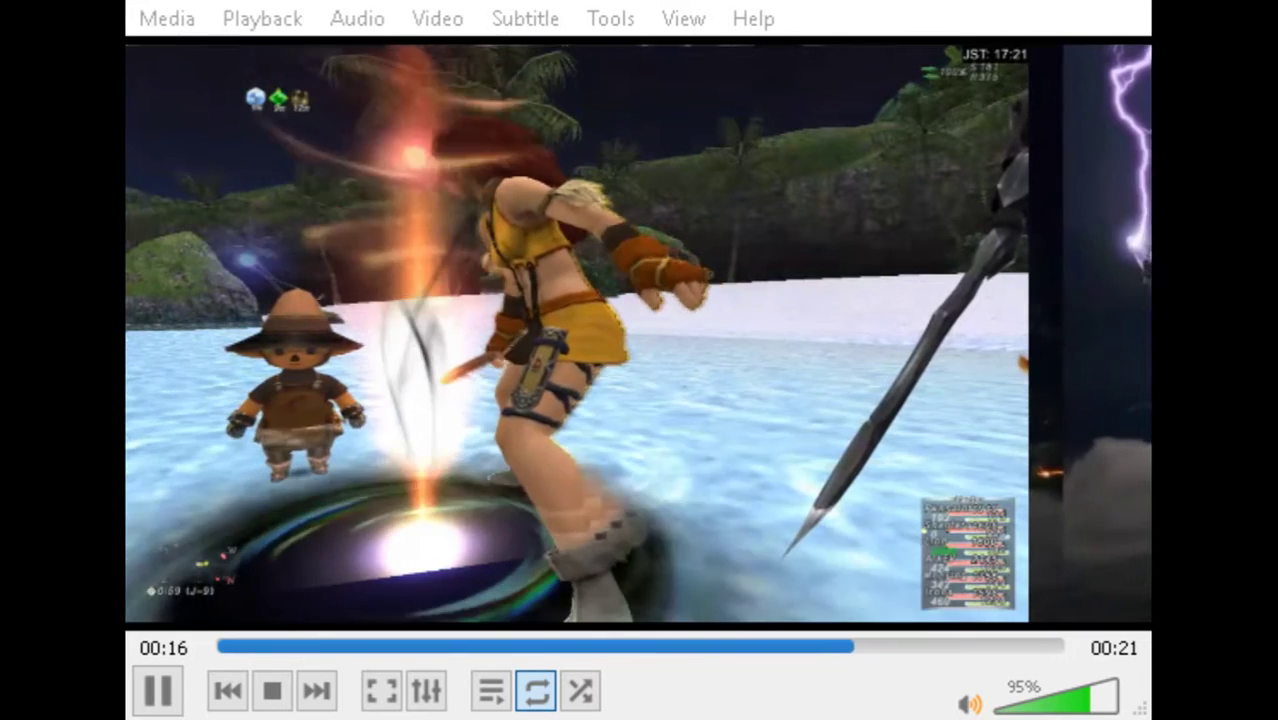
Pause the island battle footage at 0:18 of 0:21.
{"action": "left_click", "coordinate": [160, 688]}
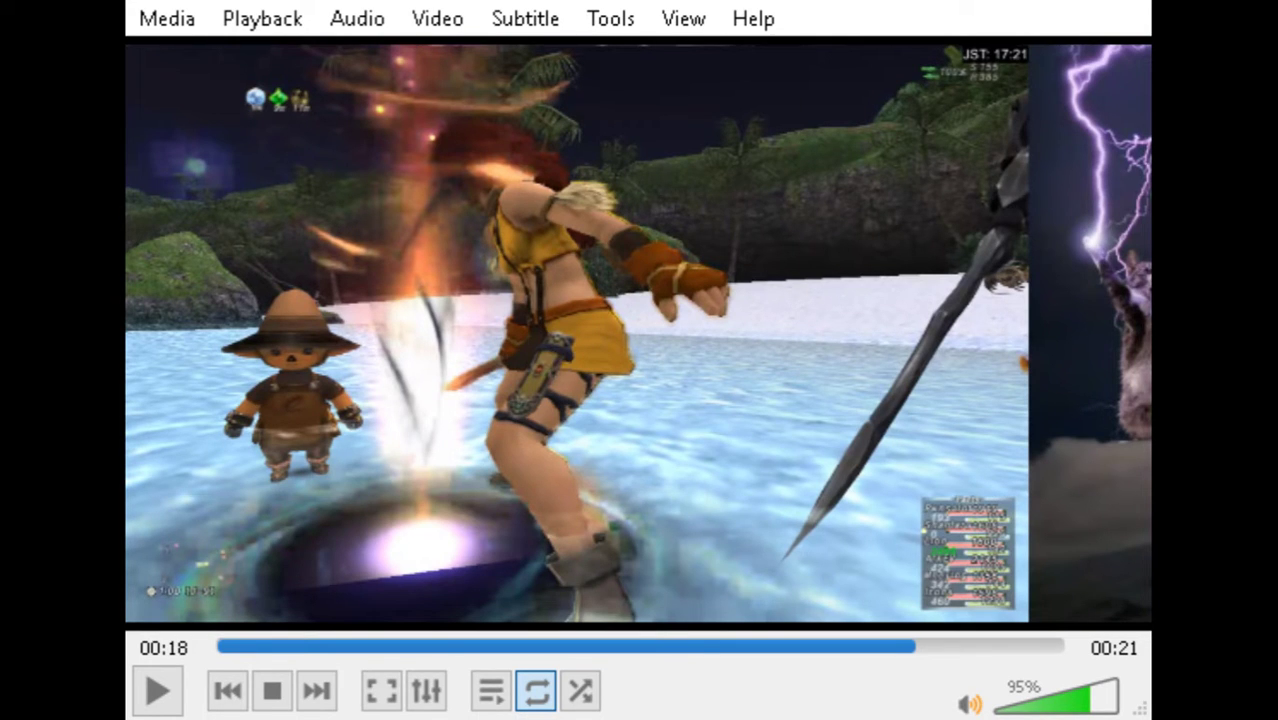
{"action": "mouse_move", "coordinate": [696, 280]}
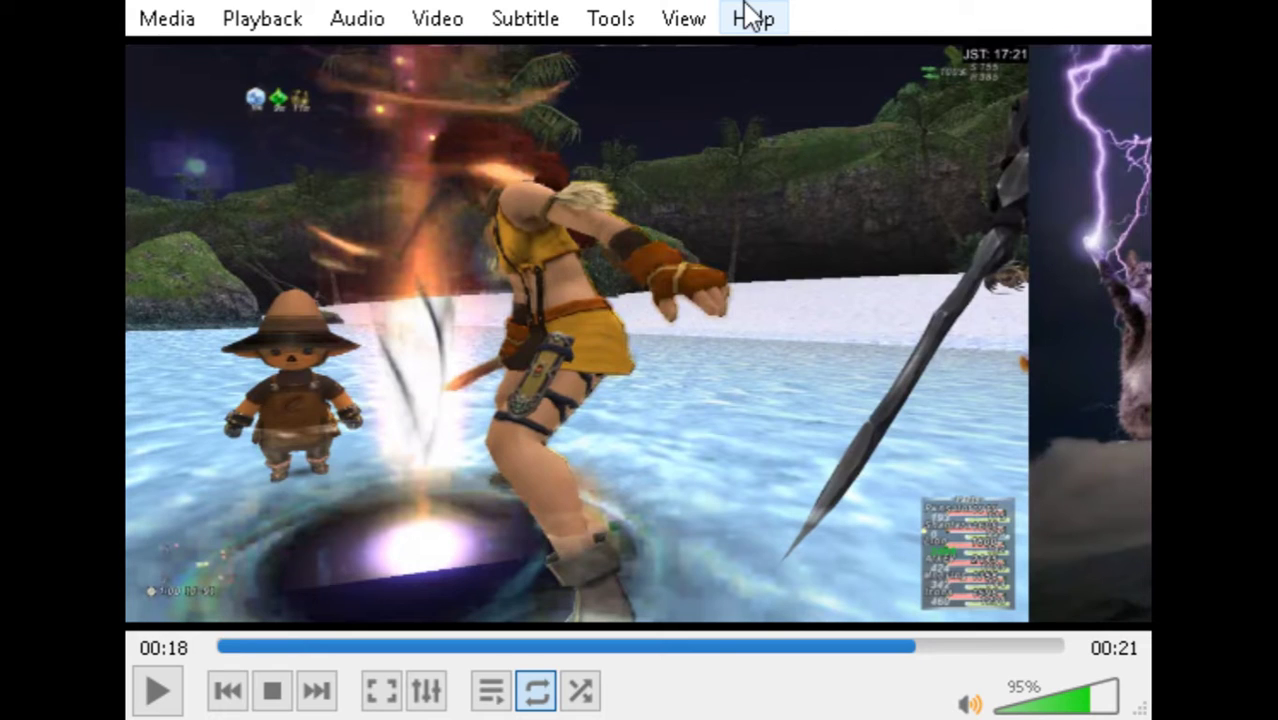
{"action": "mouse_move", "coordinate": [756, 584]}
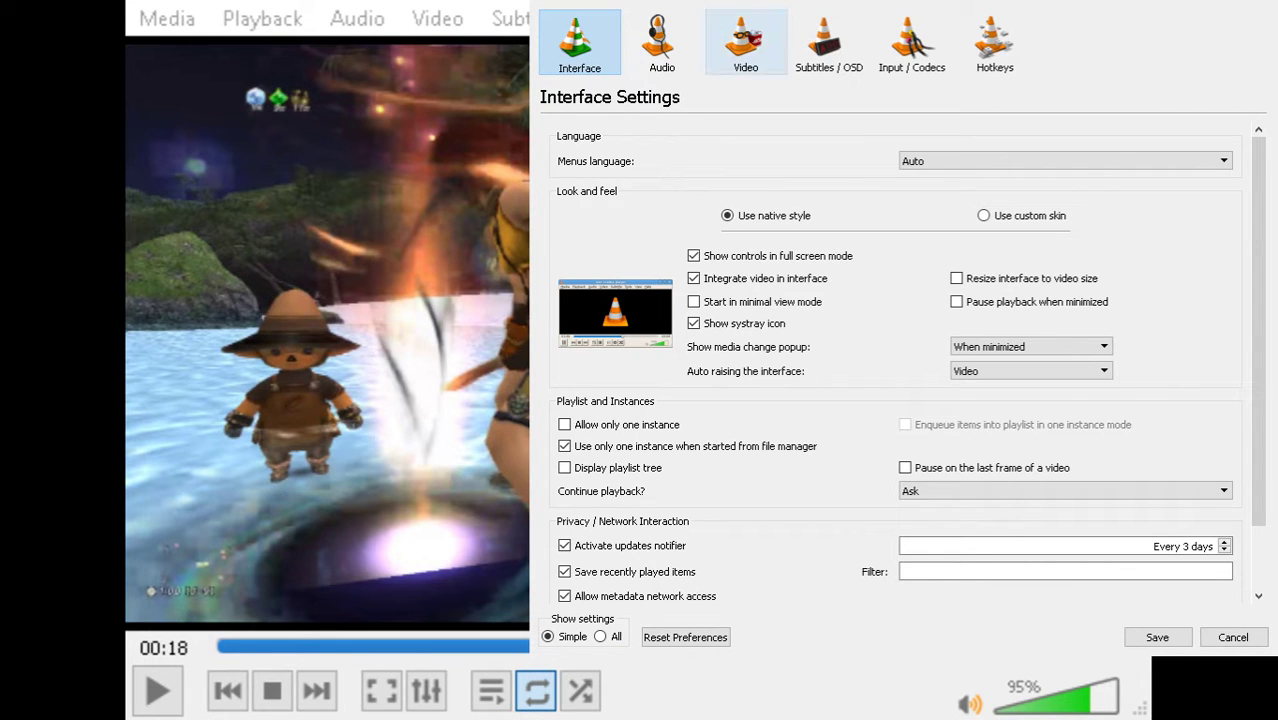
In Preferences Video Settings, set the output to Direct3D11 video output.
{"action": "left_click", "coordinate": [744, 42]}
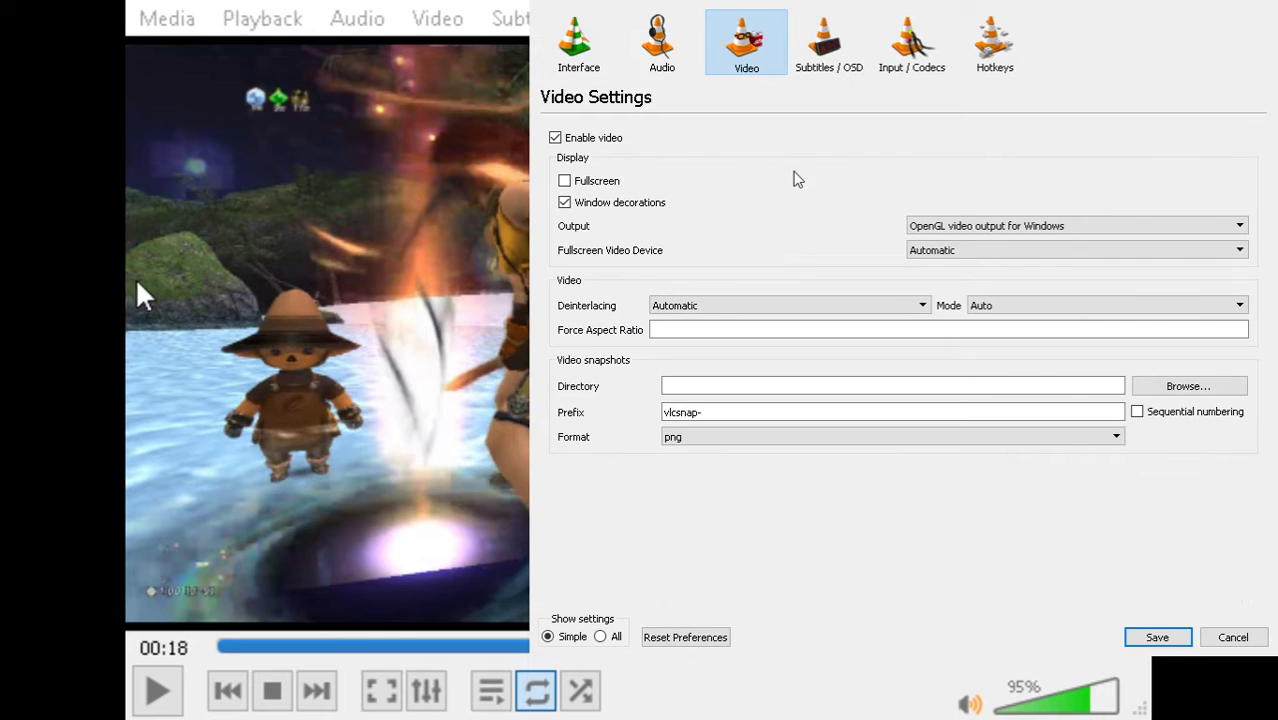
{"action": "mouse_move", "coordinate": [590, 224]}
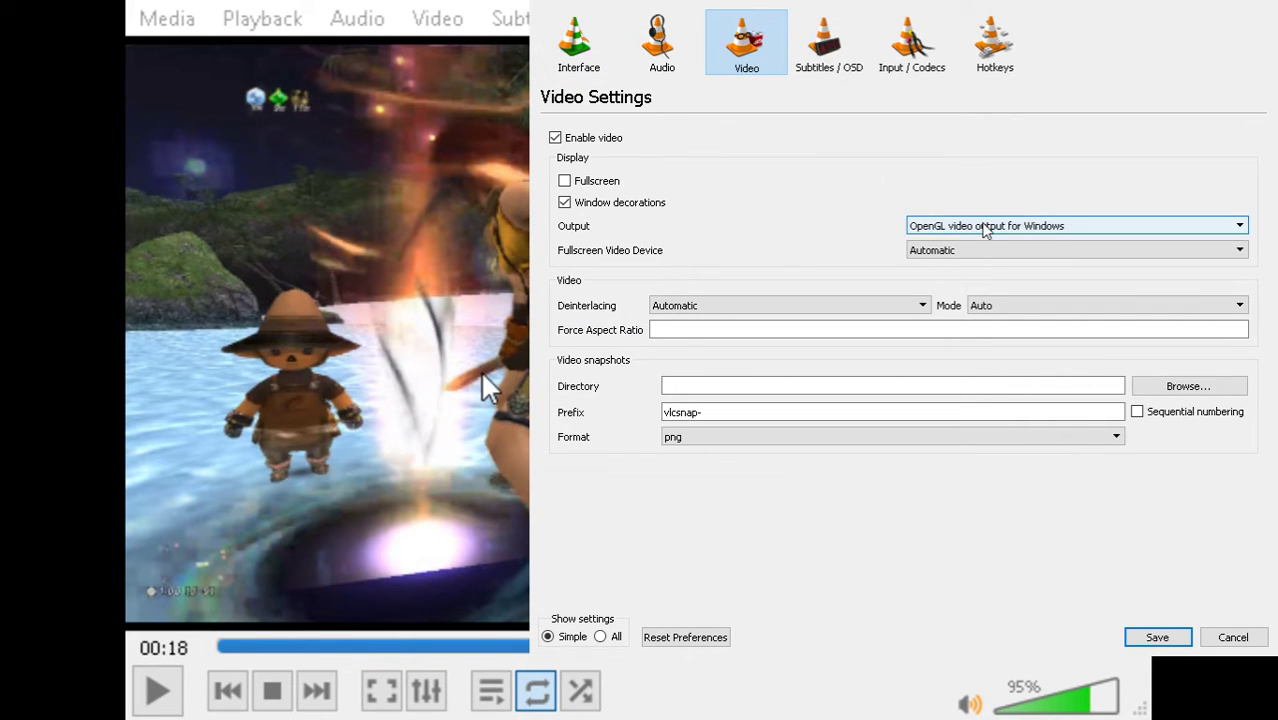
{"action": "mouse_move", "coordinate": [476, 410]}
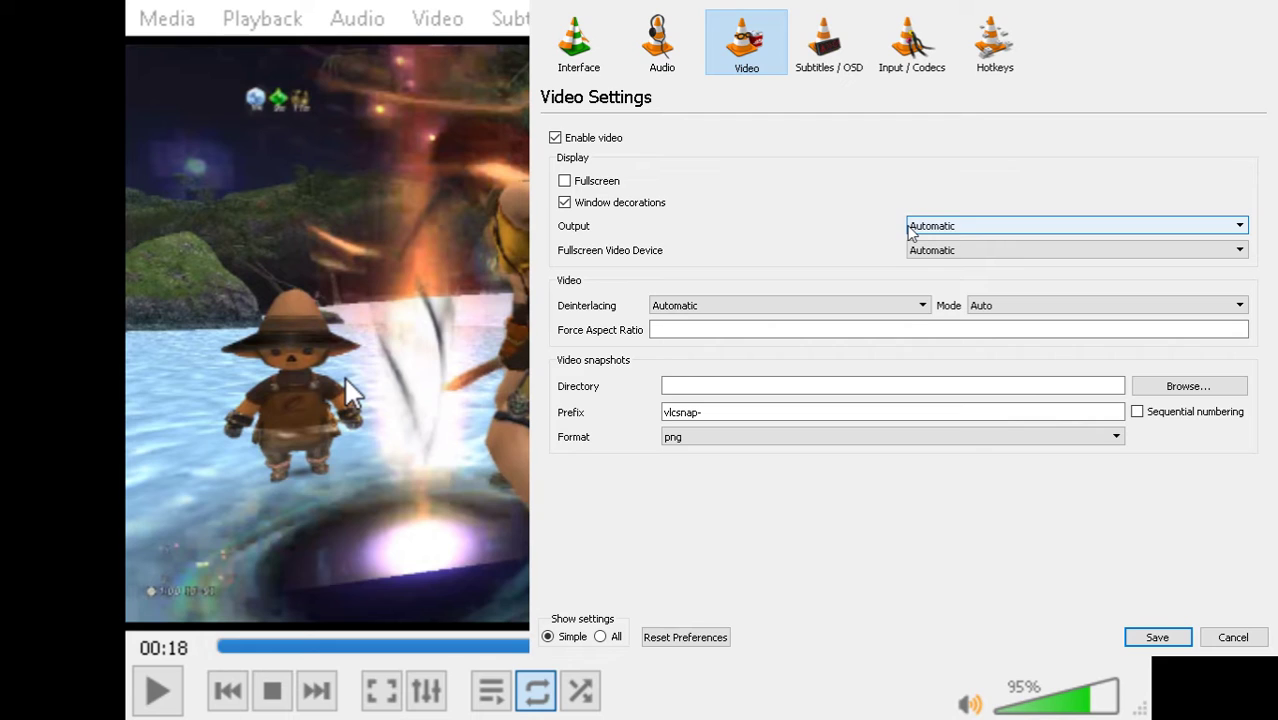
{"action": "mouse_move", "coordinate": [928, 232]}
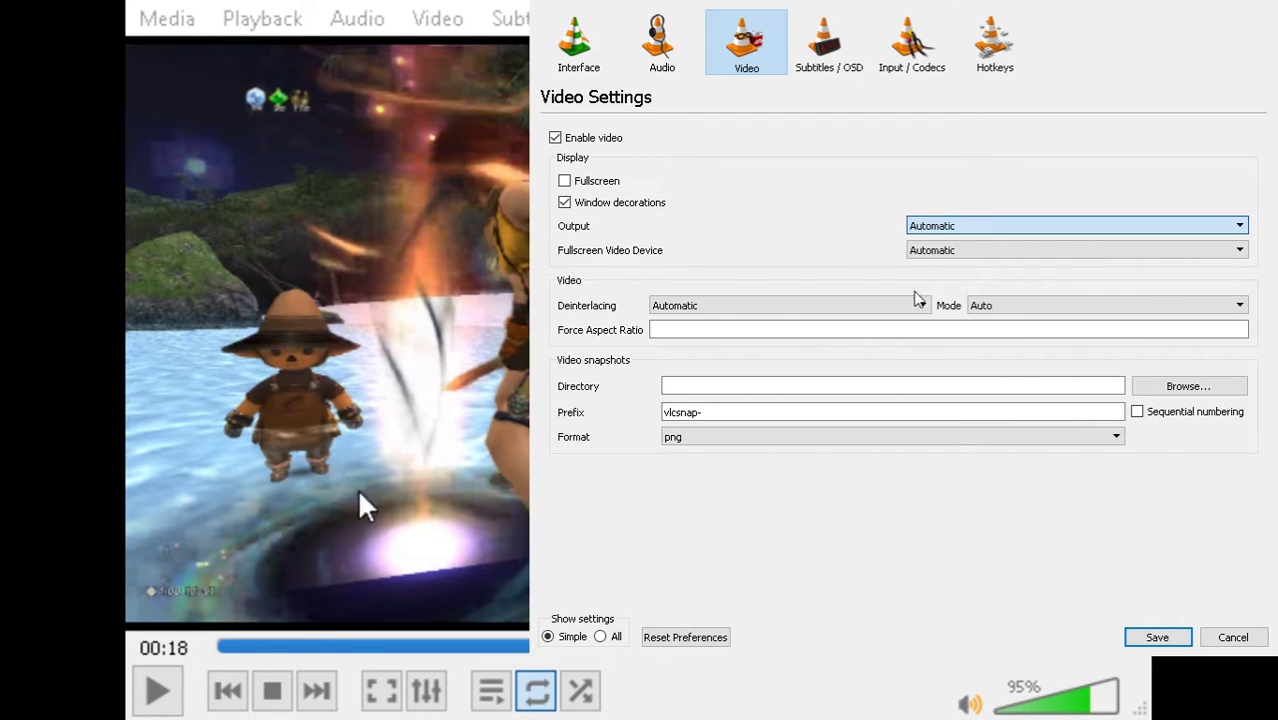
{"action": "left_click", "coordinate": [1076, 224]}
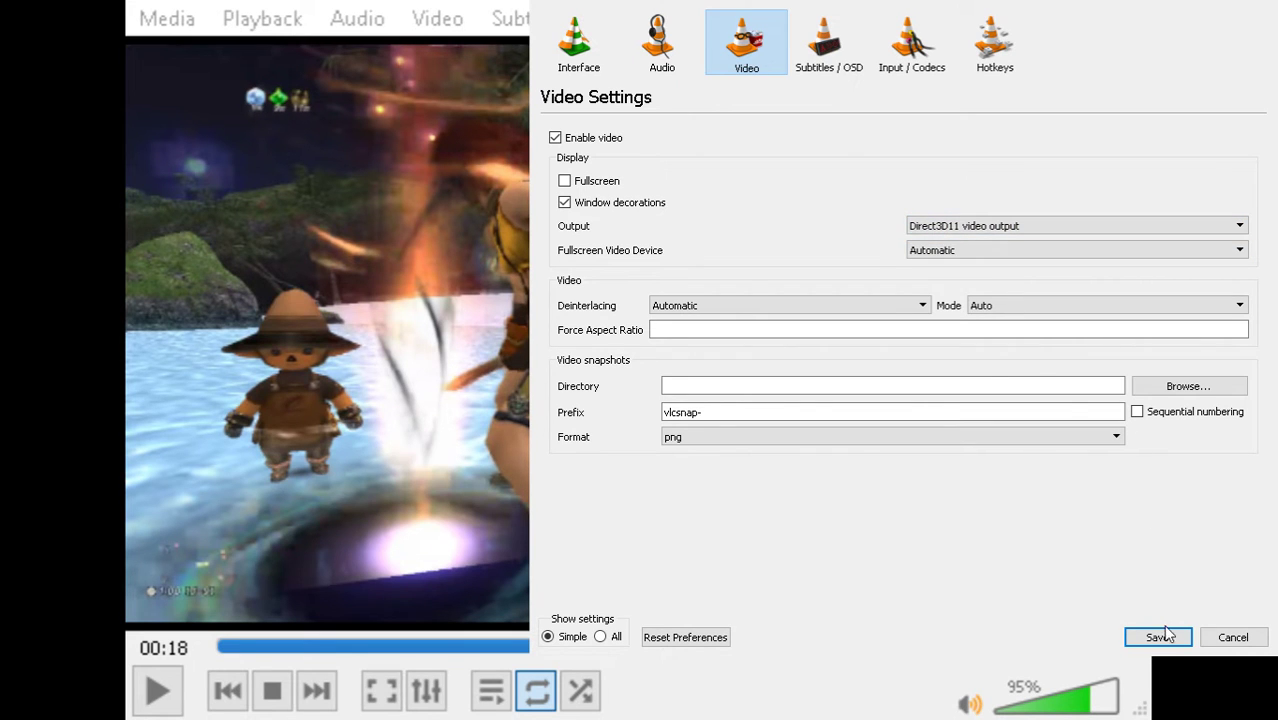
Save the Direct3D11 output preference so the footage replays.
{"action": "left_click", "coordinate": [1158, 636]}
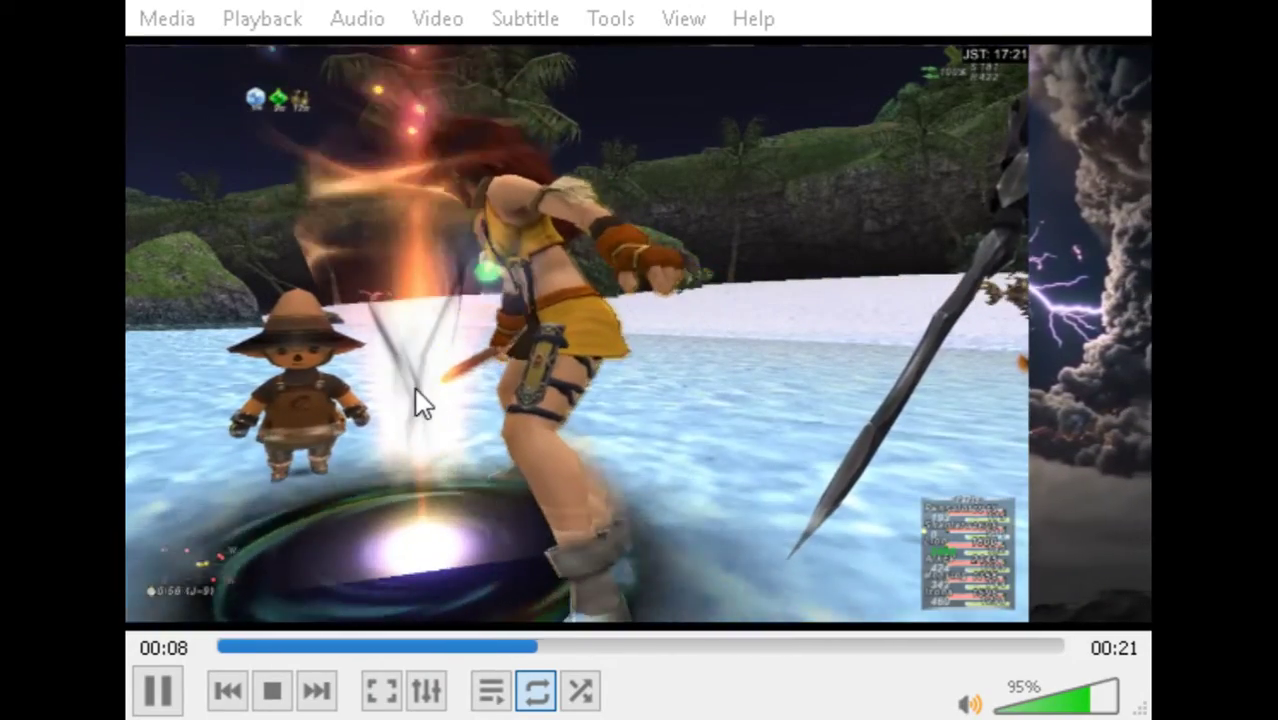
{"action": "mouse_move", "coordinate": [378, 258]}
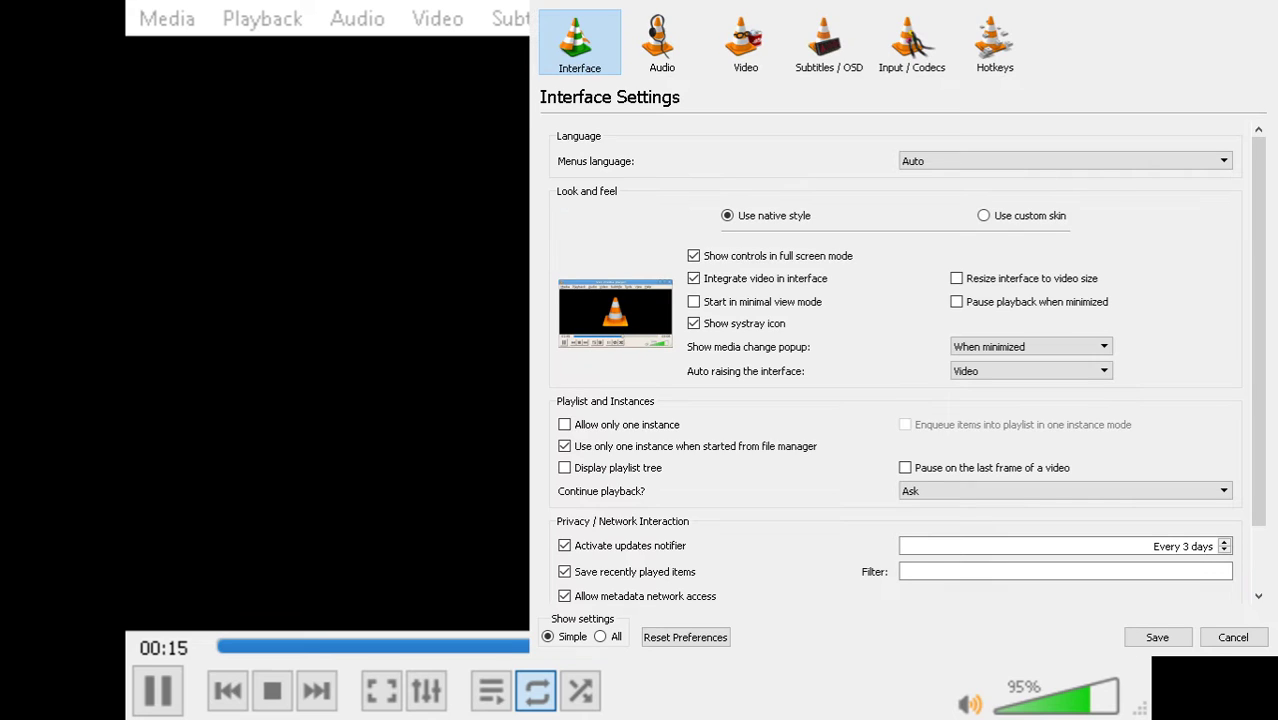
Return to Video Settings and replay the footage, which shows only a black picture.
{"action": "left_click", "coordinate": [742, 42]}
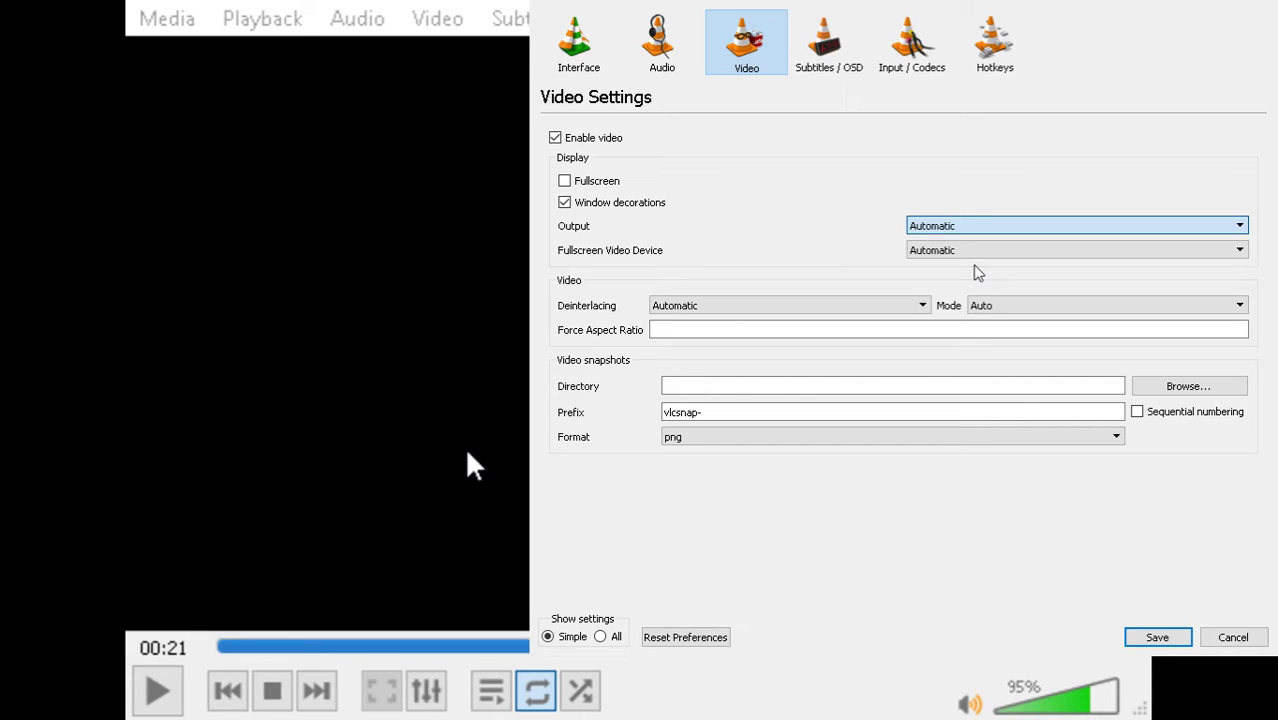
{"action": "left_click", "coordinate": [156, 690]}
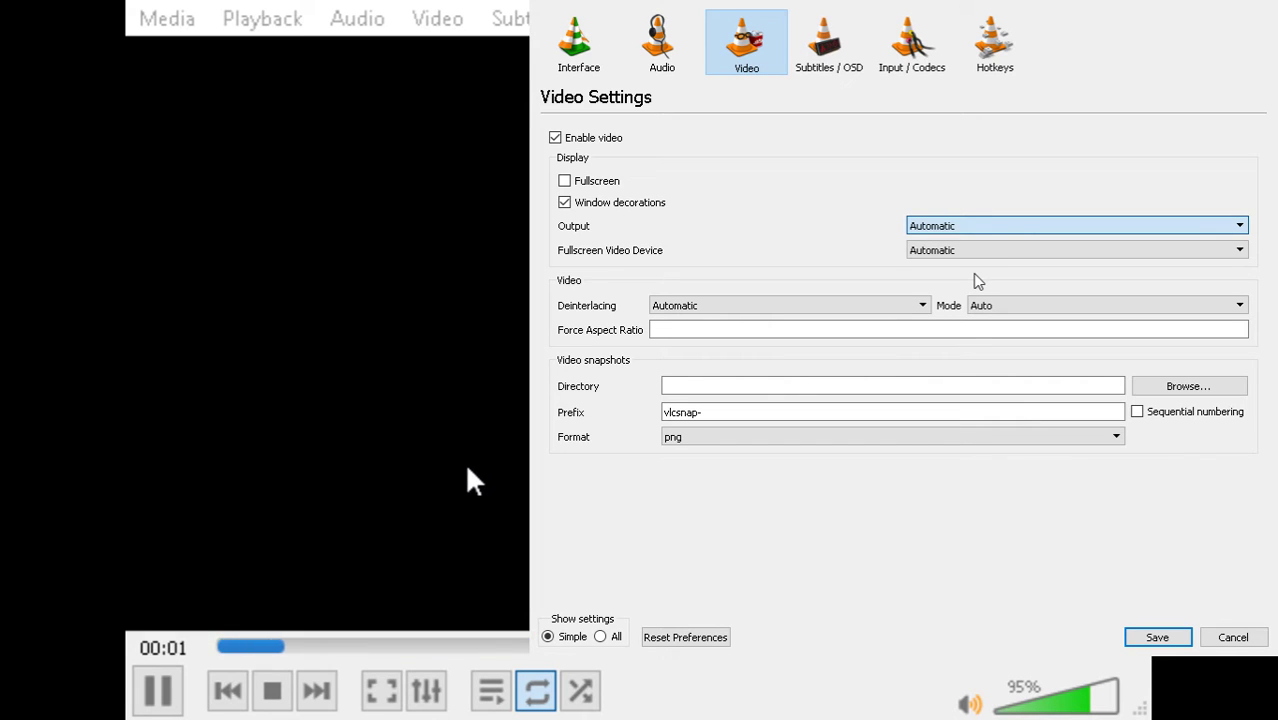
{"action": "mouse_move", "coordinate": [490, 510]}
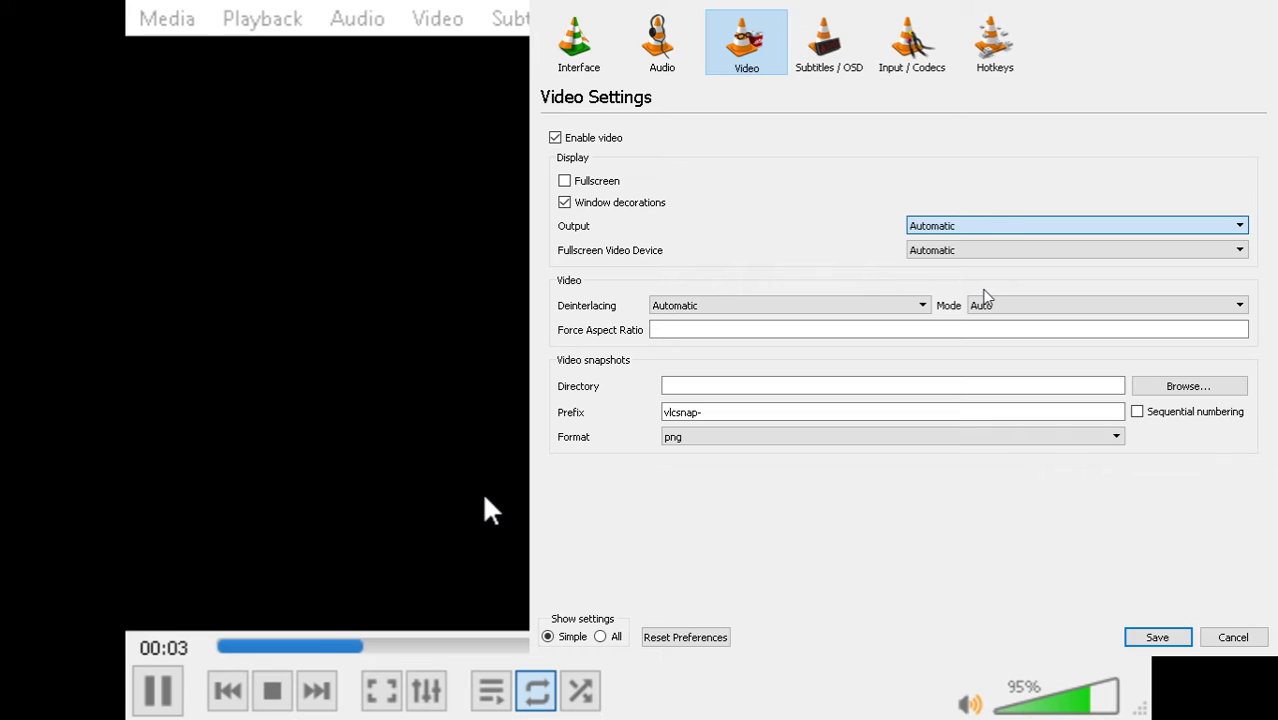
{"action": "mouse_move", "coordinate": [504, 564]}
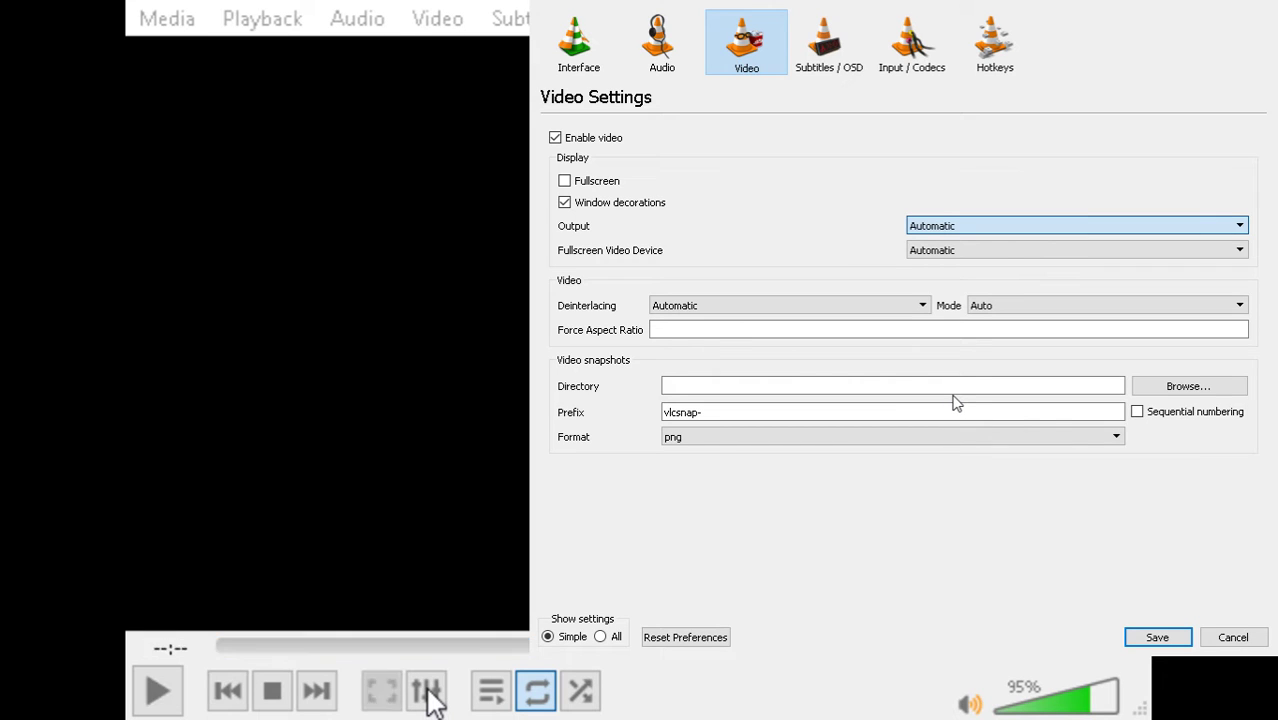
{"action": "left_click", "coordinate": [156, 688]}
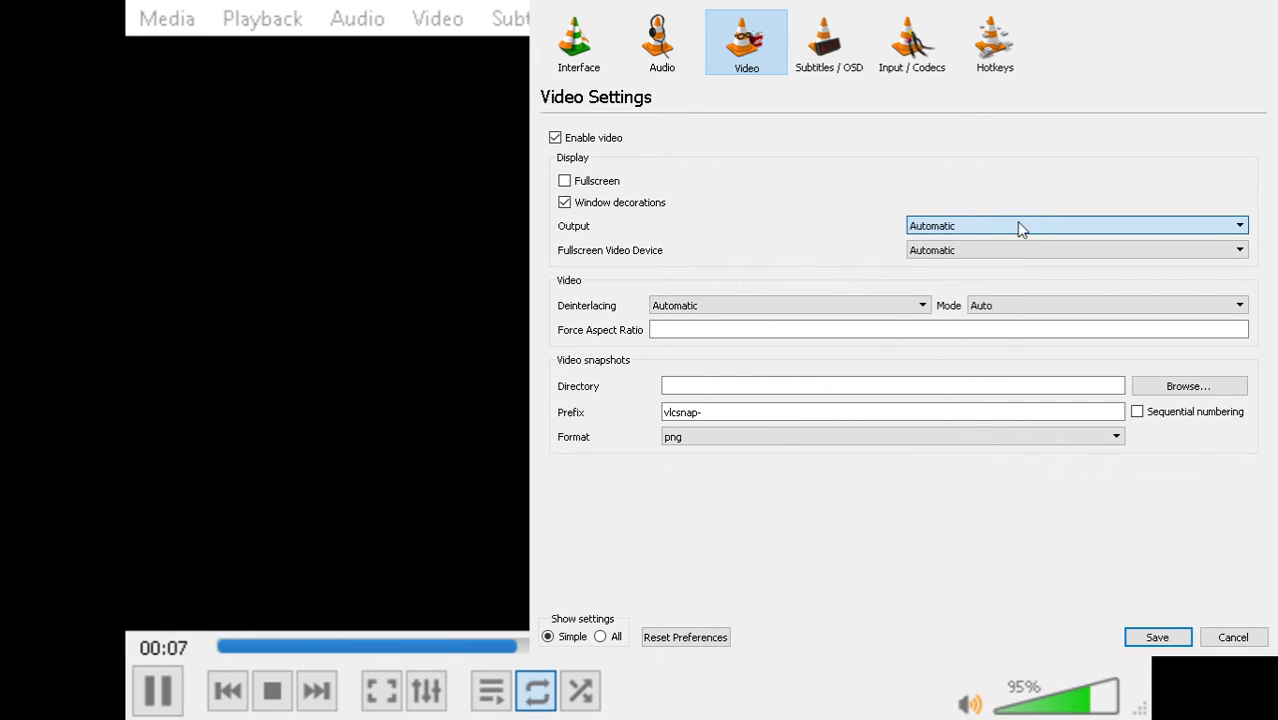
{"action": "mouse_move", "coordinate": [476, 424]}
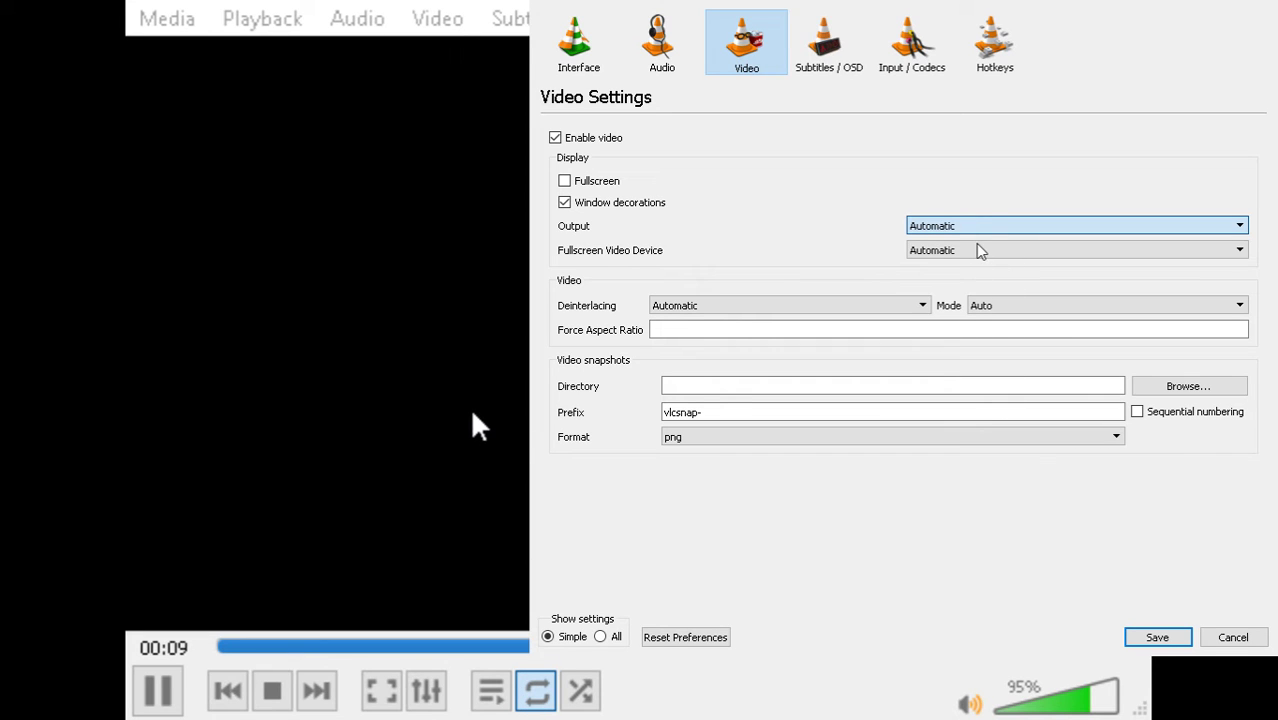
{"action": "mouse_move", "coordinate": [496, 544]}
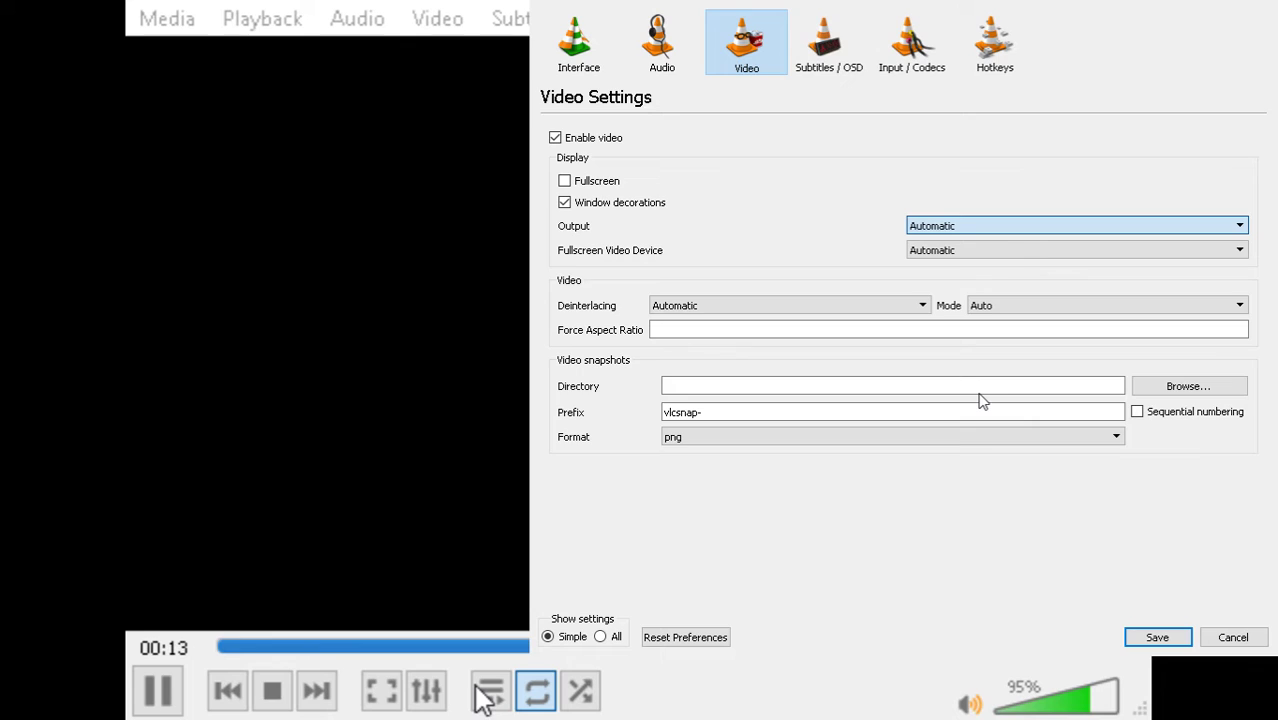
{"action": "mouse_move", "coordinate": [492, 476]}
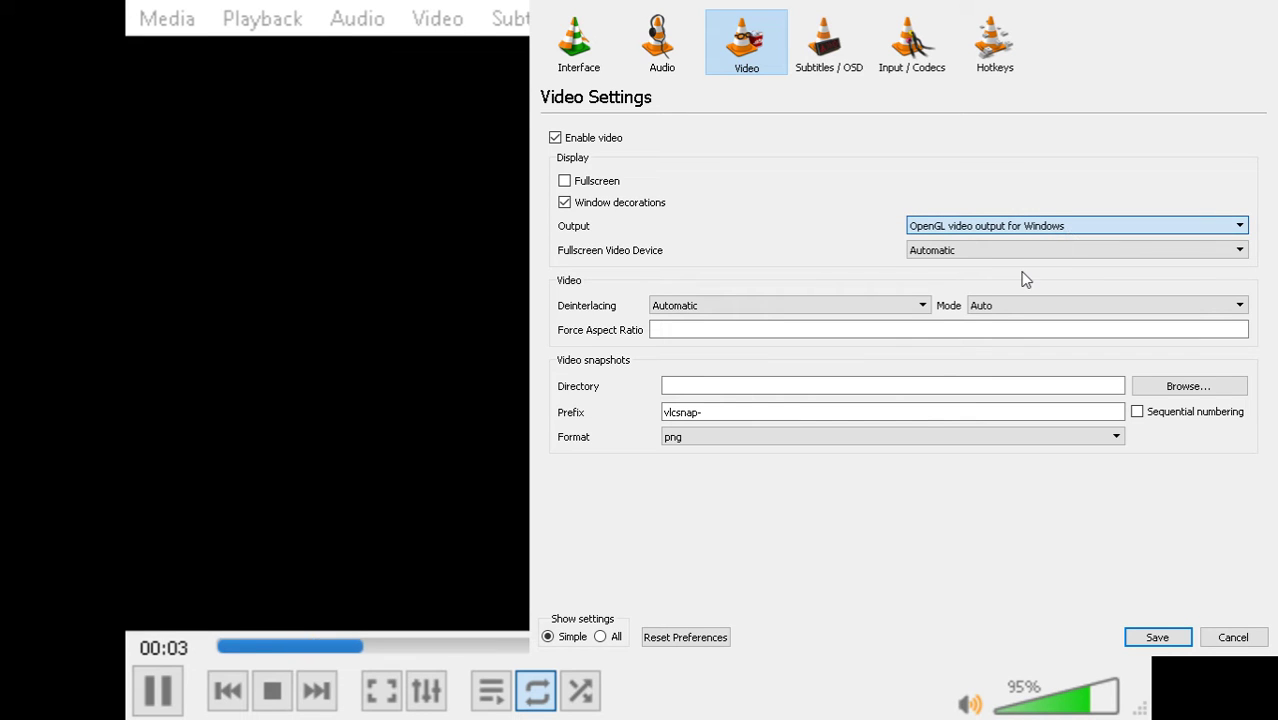
Cycle the Output through Direct3D11, Disable and Direct3D9, ending on OpenGL video output for Windows.
{"action": "left_click", "coordinate": [1076, 224]}
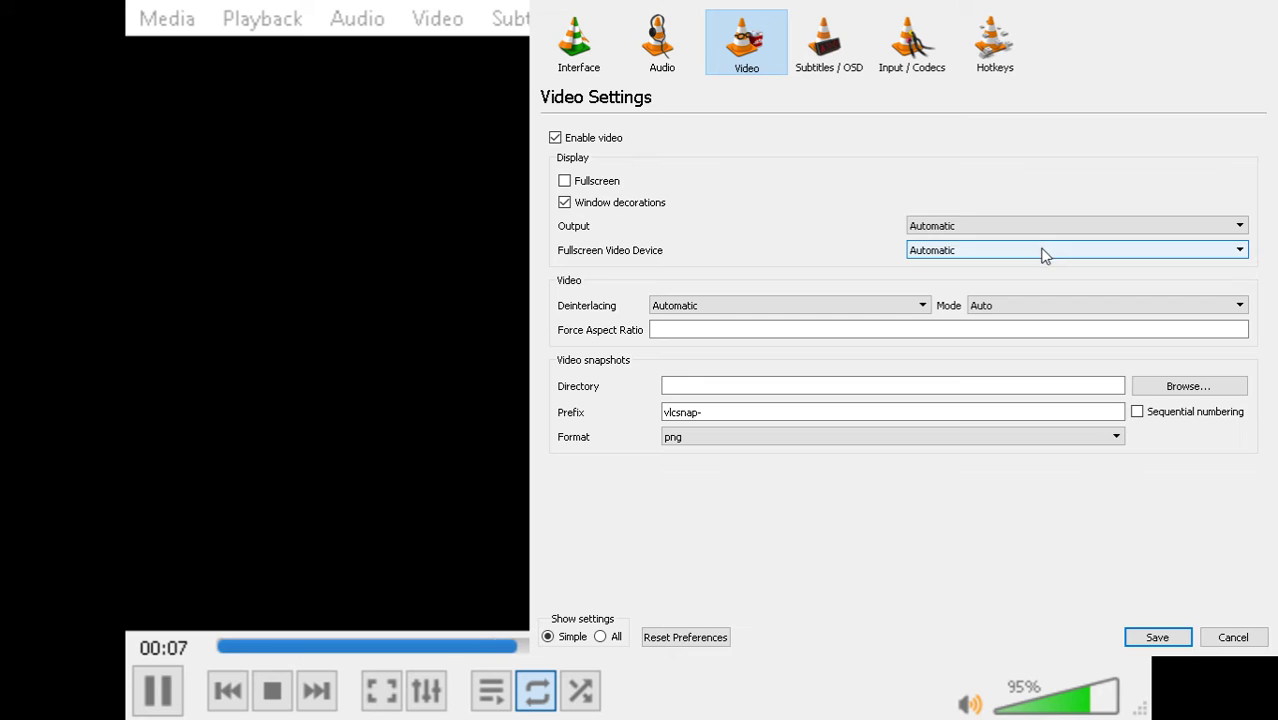
{"action": "left_click", "coordinate": [1076, 224]}
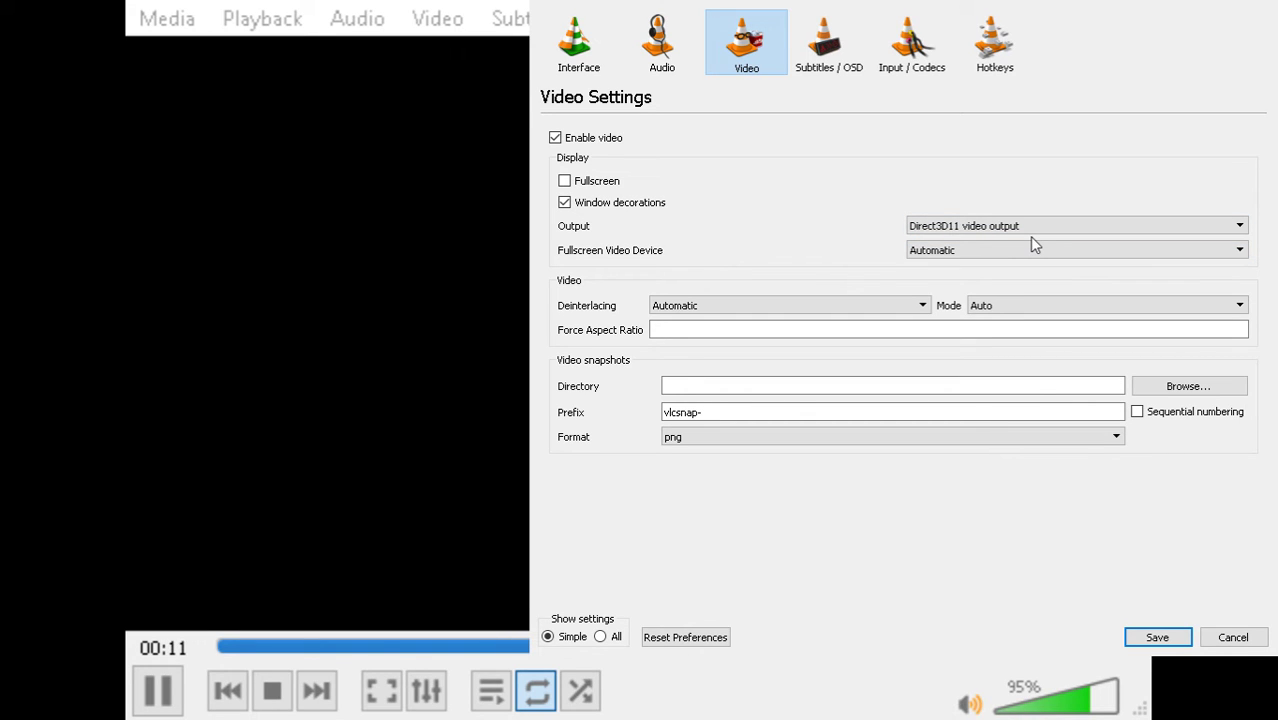
{"action": "left_click", "coordinate": [1076, 224]}
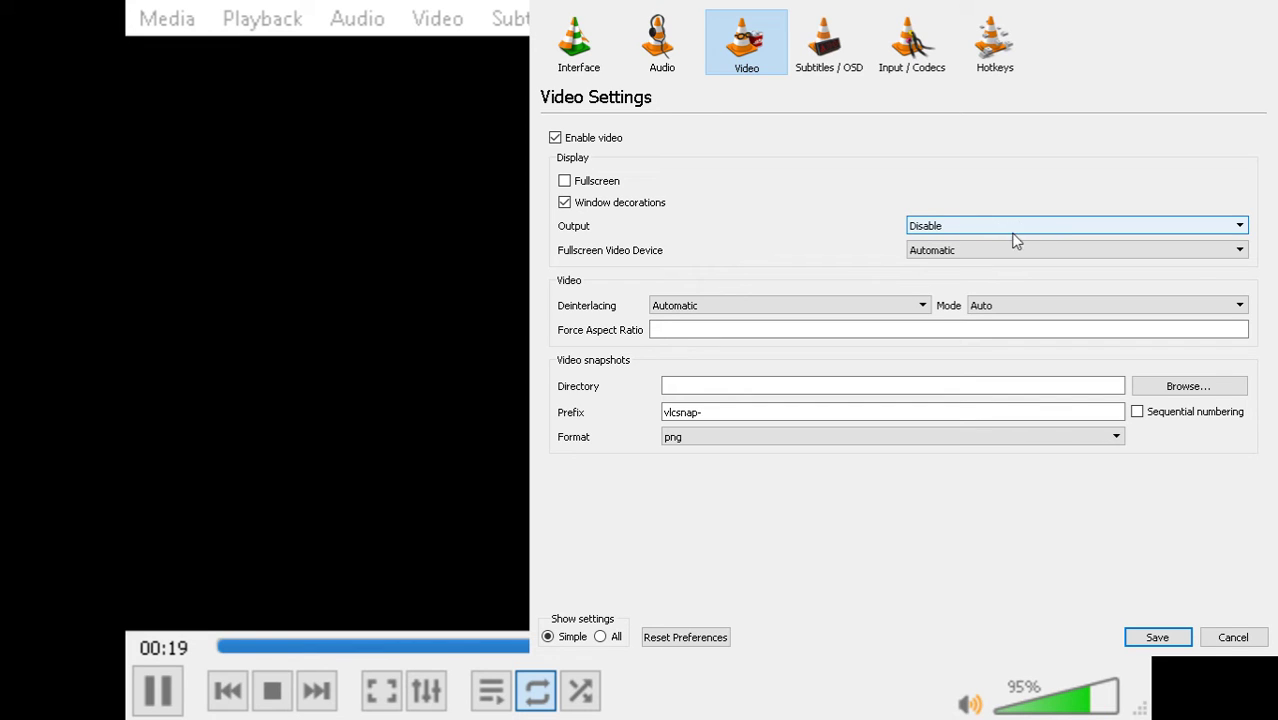
{"action": "mouse_move", "coordinate": [450, 388]}
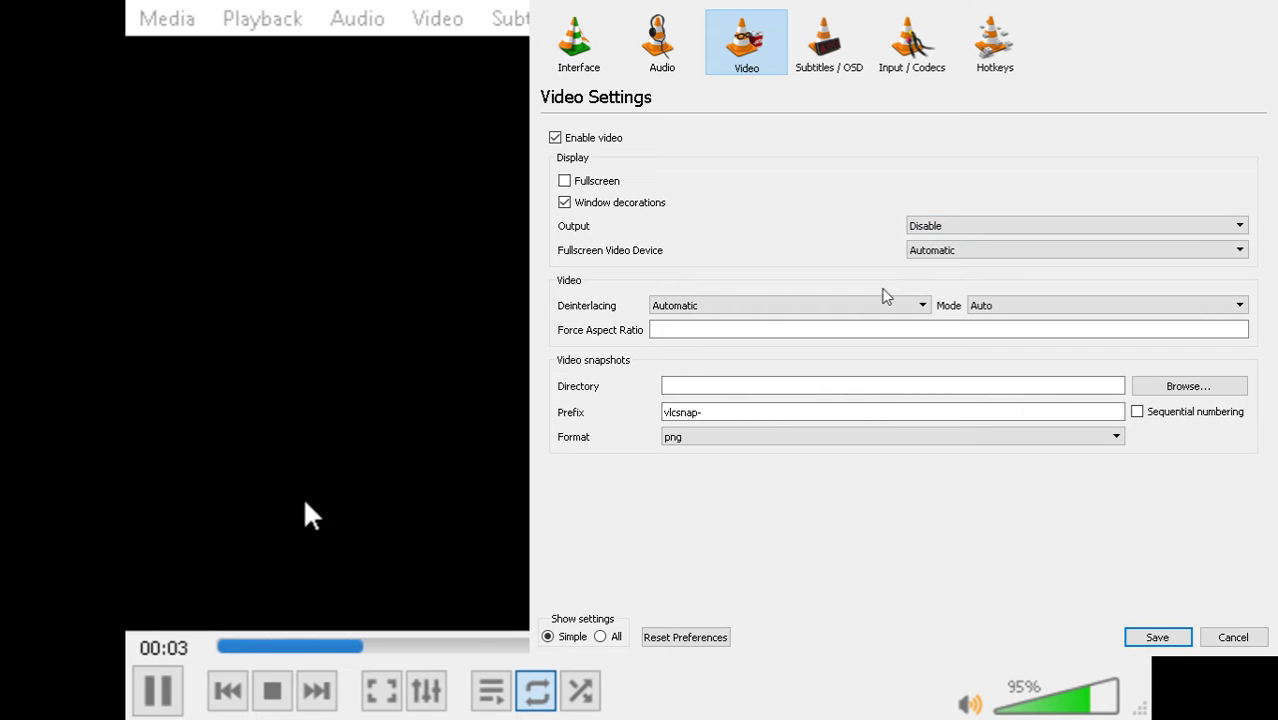
{"action": "left_click", "coordinate": [1076, 224]}
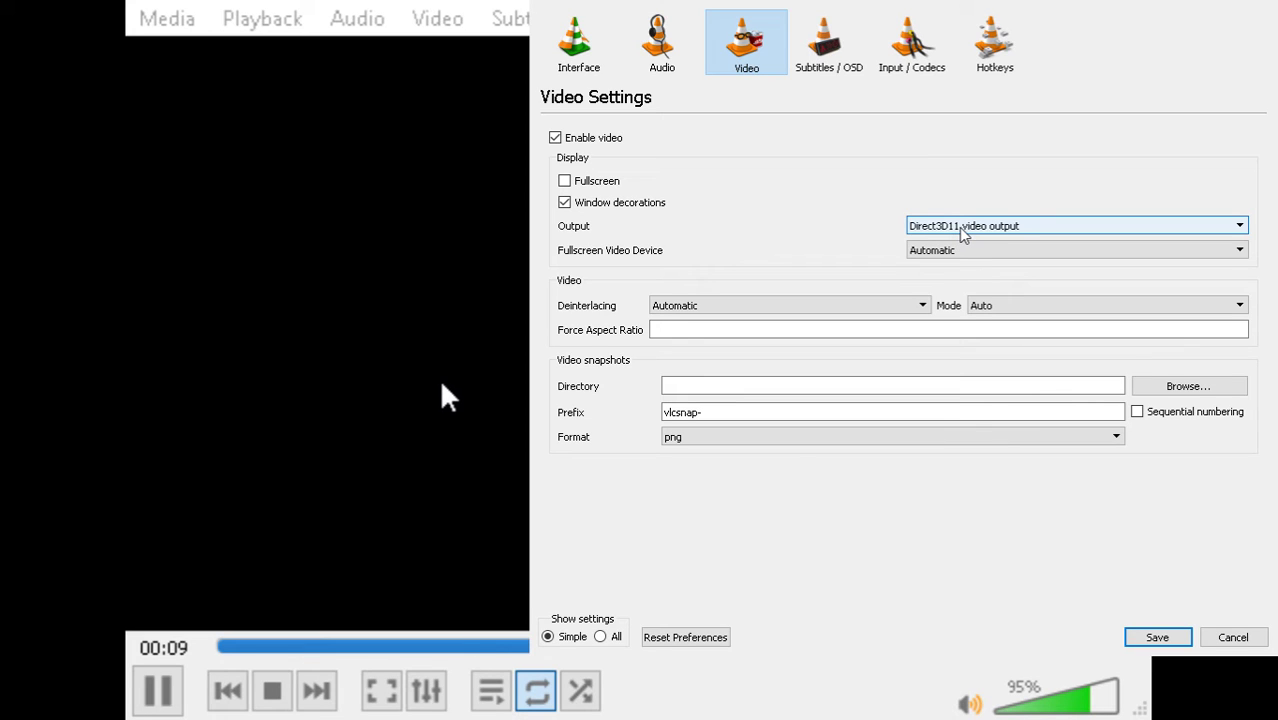
{"action": "left_click", "coordinate": [1076, 224]}
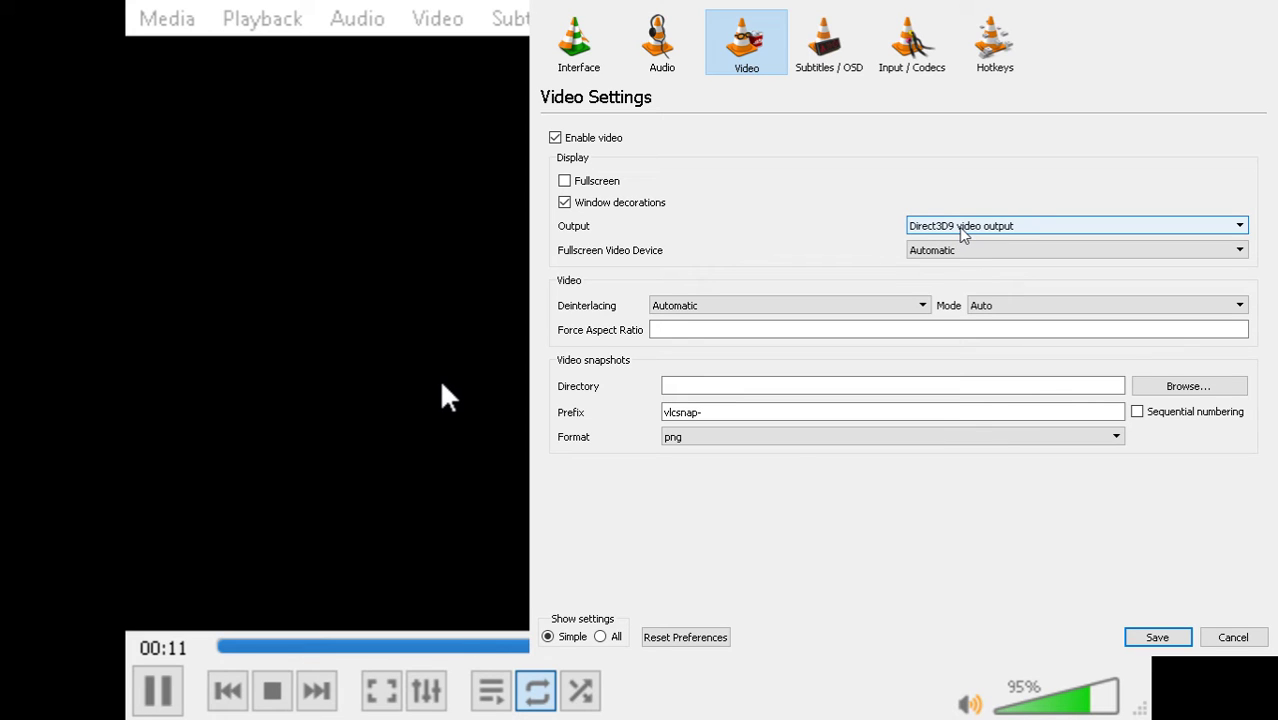
{"action": "left_click", "coordinate": [1076, 224]}
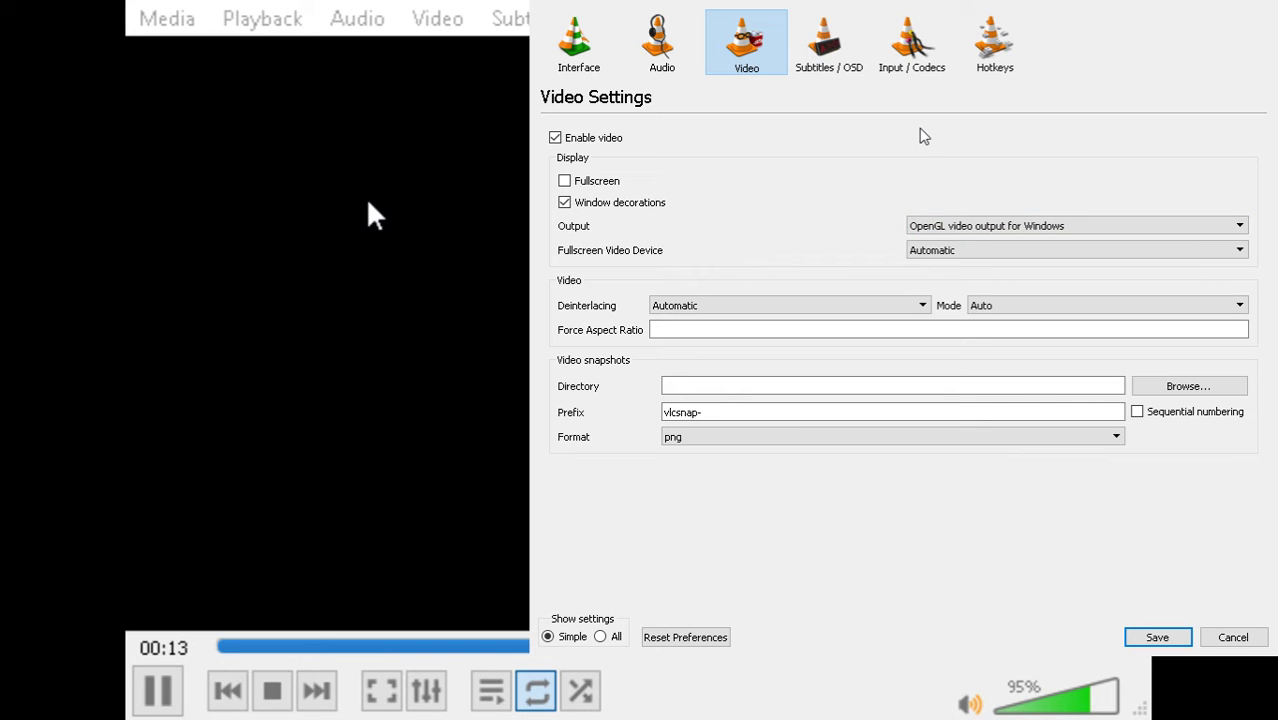
{"action": "mouse_move", "coordinate": [820, 642]}
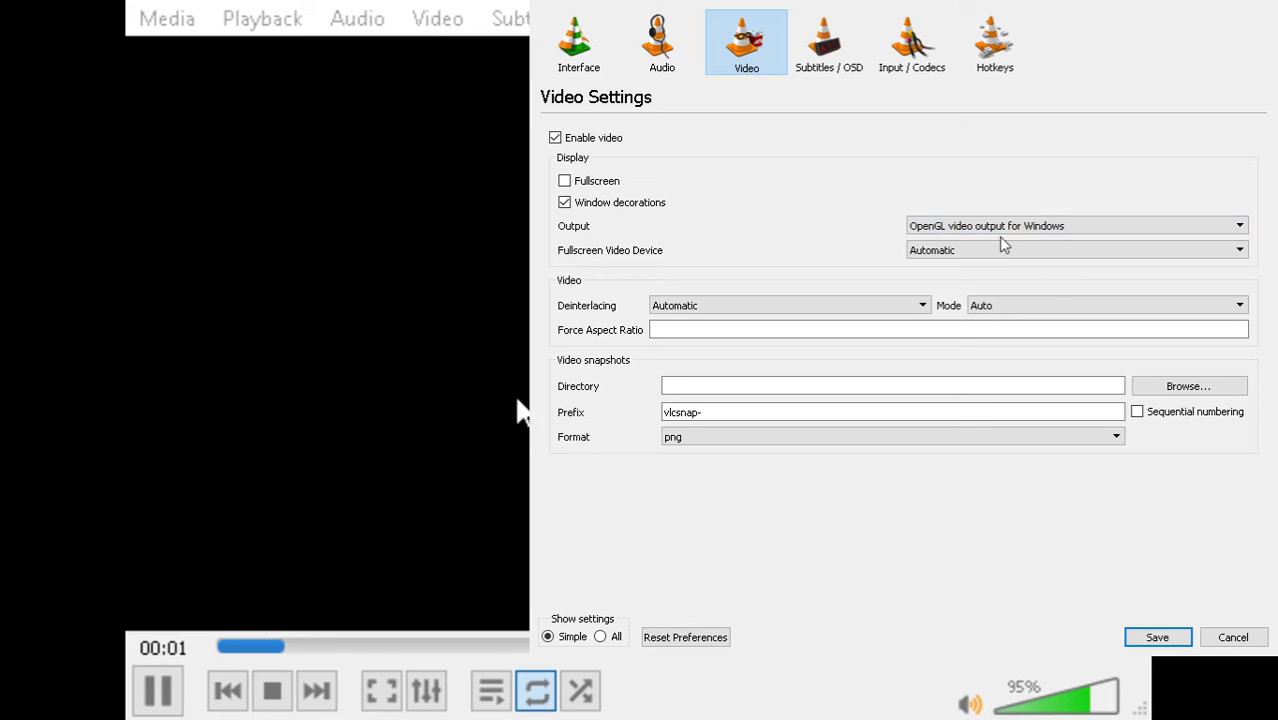
{"action": "mouse_move", "coordinate": [1026, 188]}
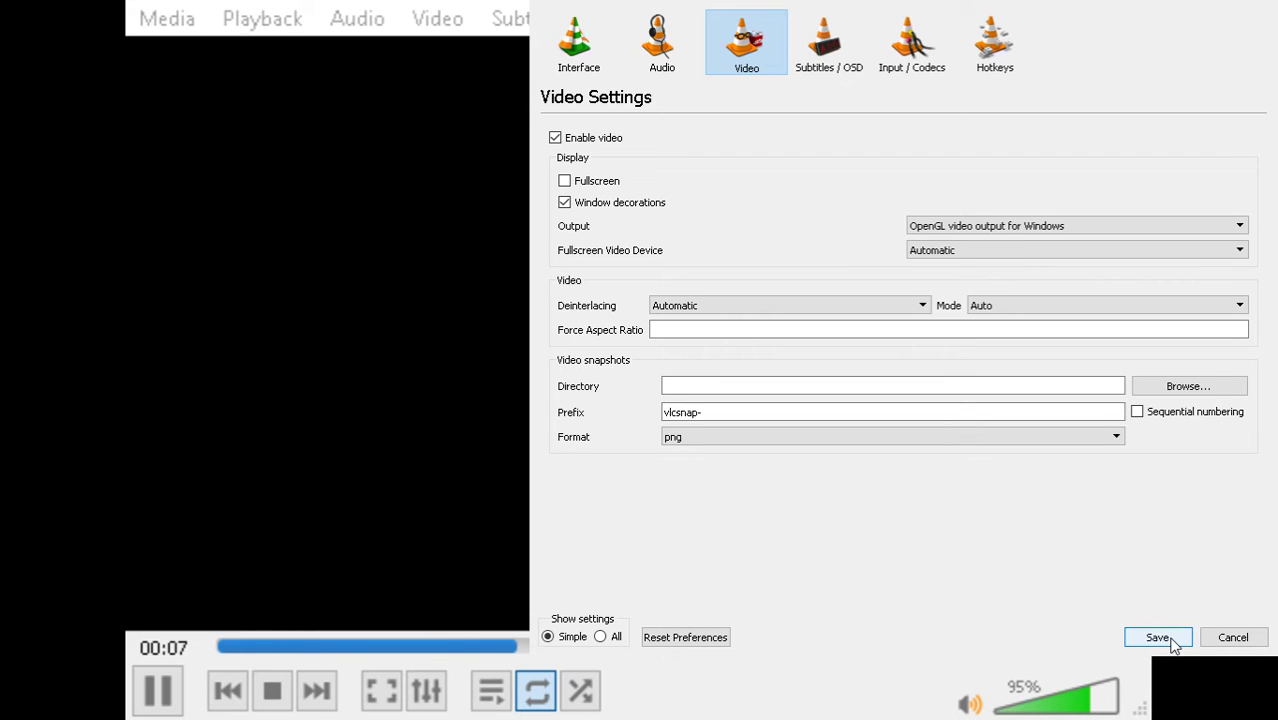
Save the OpenGL output setting so the game video plays with its picture showing.
{"action": "left_click", "coordinate": [1156, 636]}
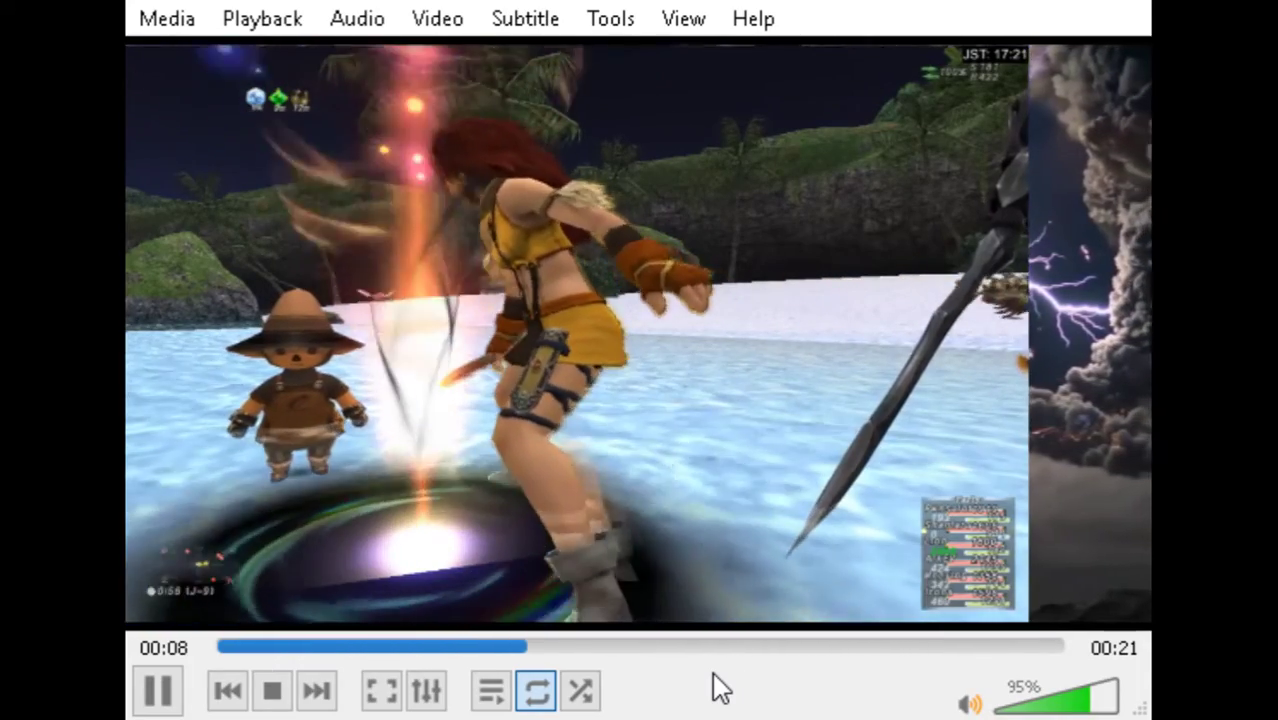
{"action": "mouse_move", "coordinate": [972, 152]}
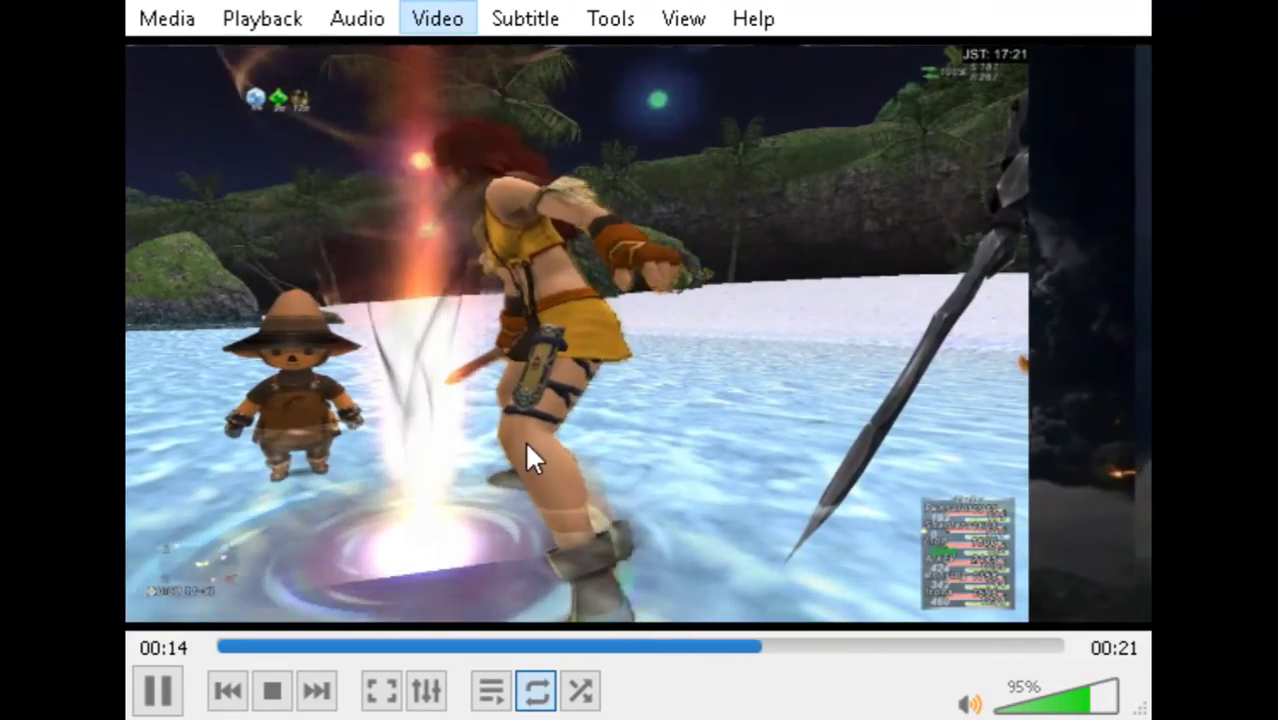
{"action": "mouse_move", "coordinate": [680, 18]}
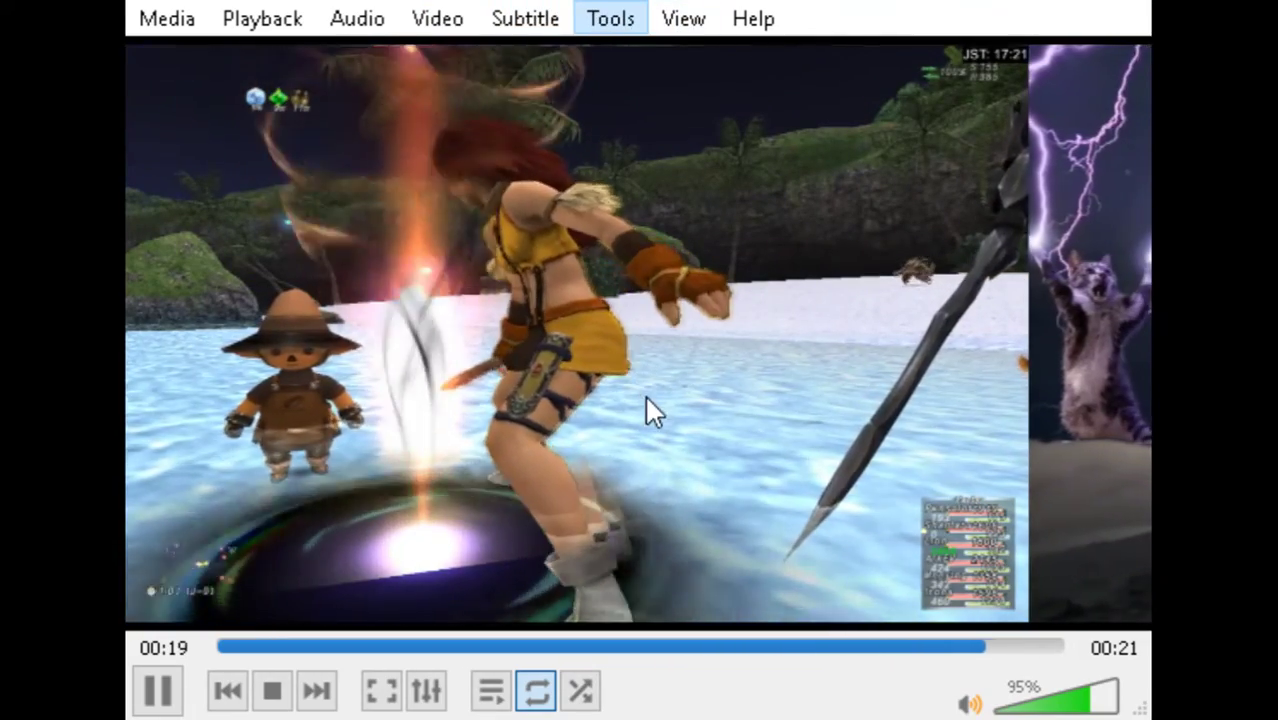
Pause the video near its start and bring up the Preferences window.
{"action": "left_click", "coordinate": [160, 690]}
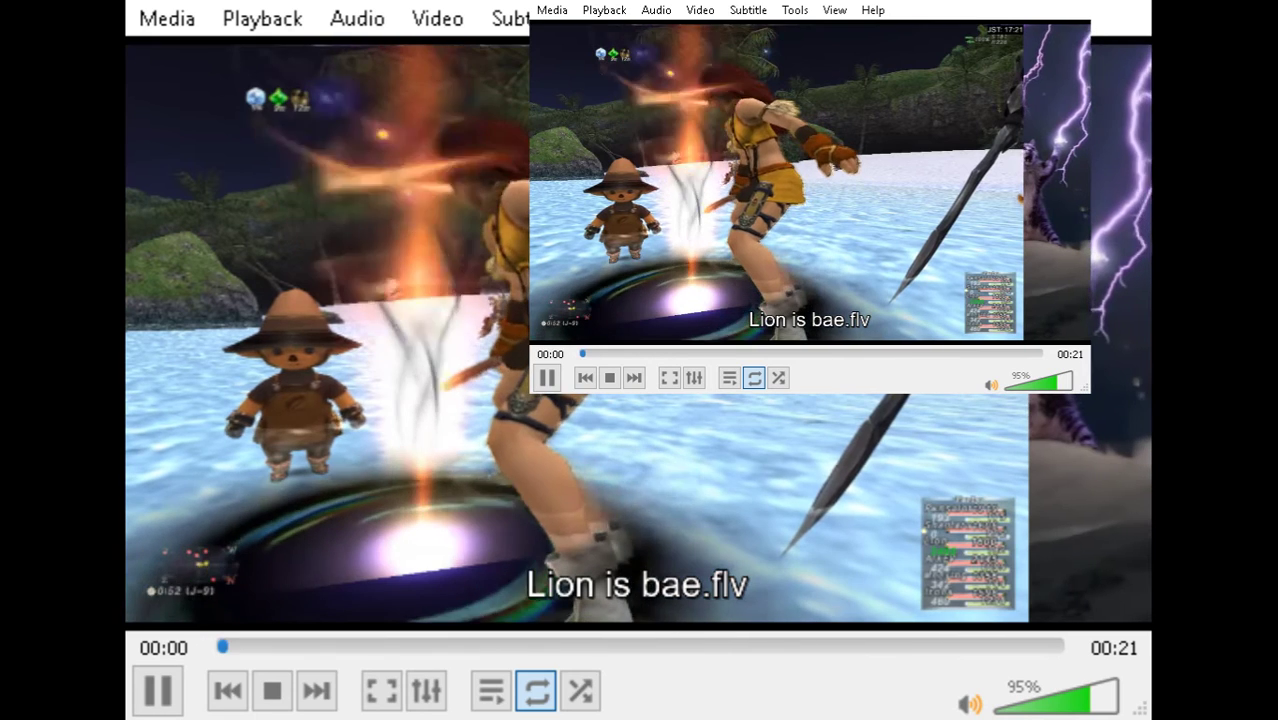
{"action": "left_click", "coordinate": [160, 688]}
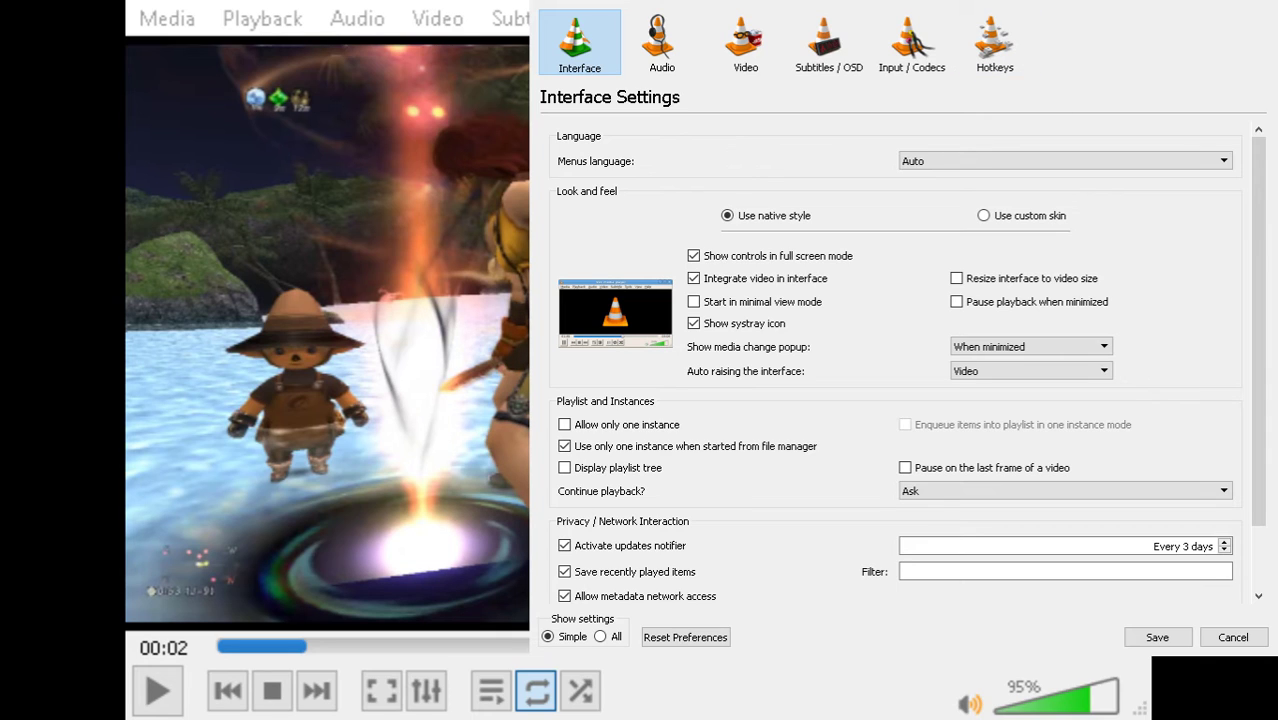
Cycle the Output through OpenGL, Flaschen-Taschen, Disable and Direct3D9, ending on OpenGL video output for Windows.
{"action": "left_click", "coordinate": [744, 42]}
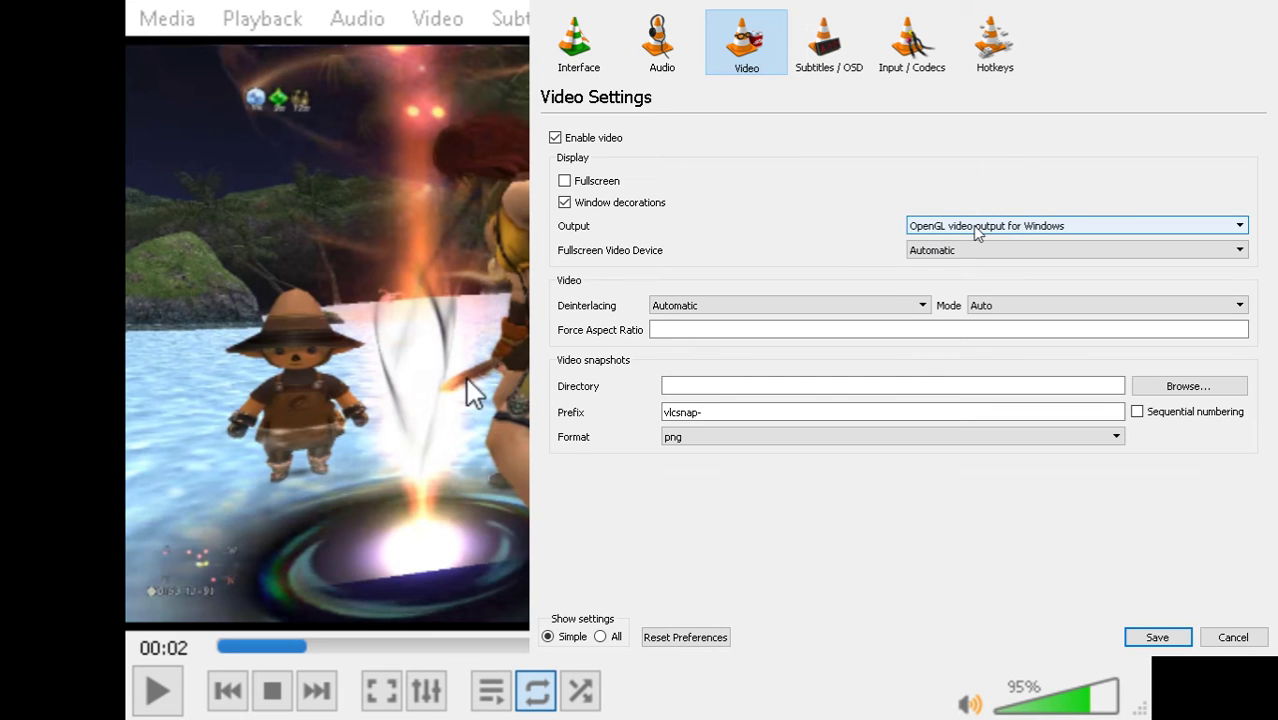
{"action": "mouse_move", "coordinate": [470, 430]}
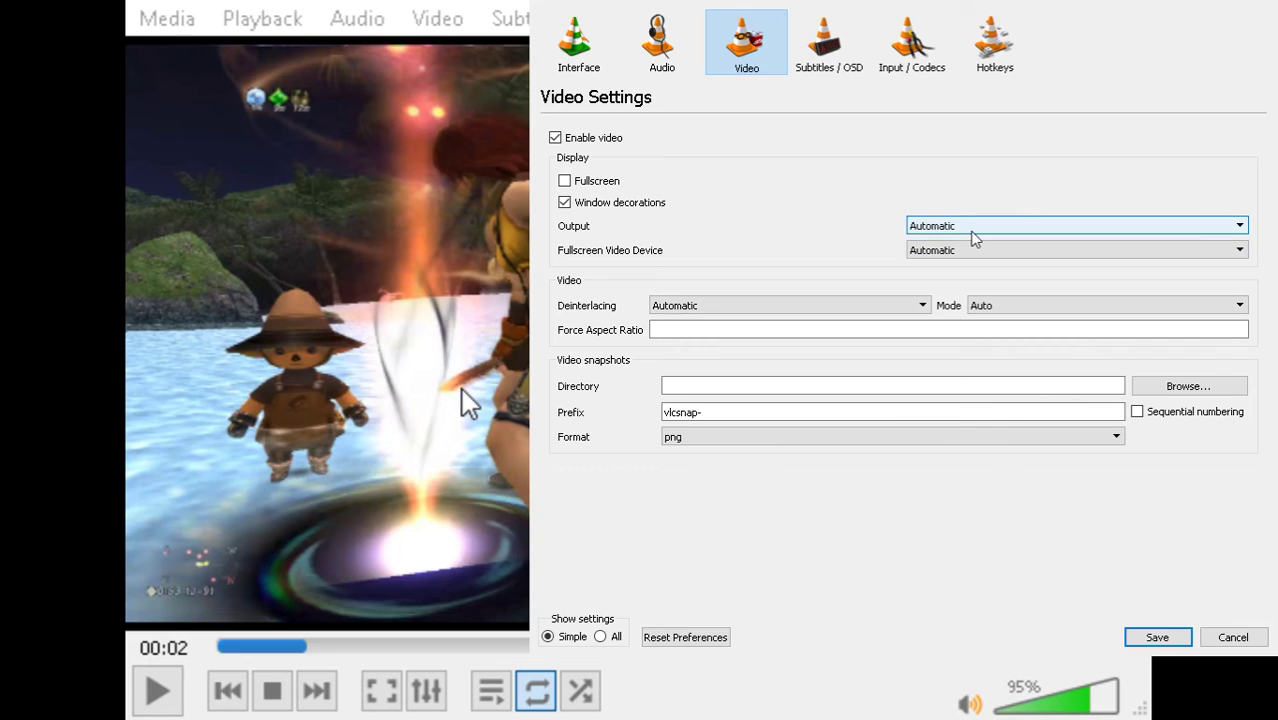
{"action": "left_click", "coordinate": [1076, 224]}
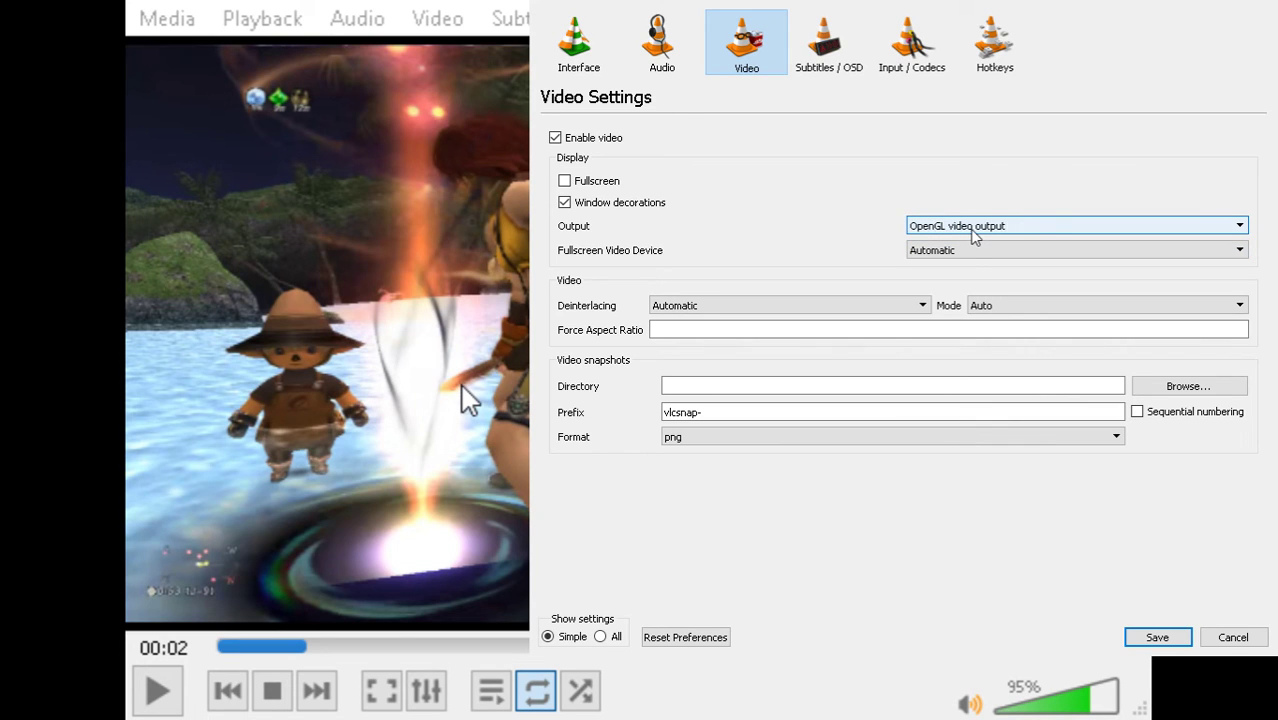
{"action": "left_click", "coordinate": [1076, 224]}
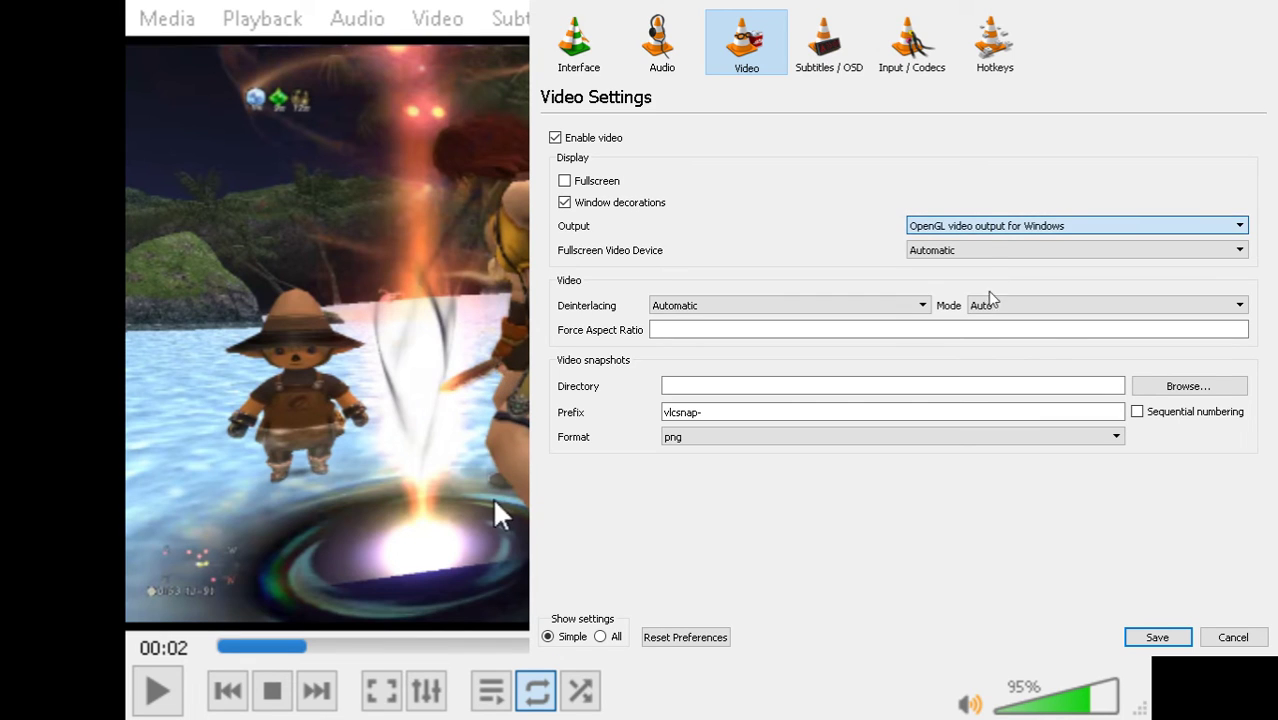
{"action": "left_click", "coordinate": [1076, 224]}
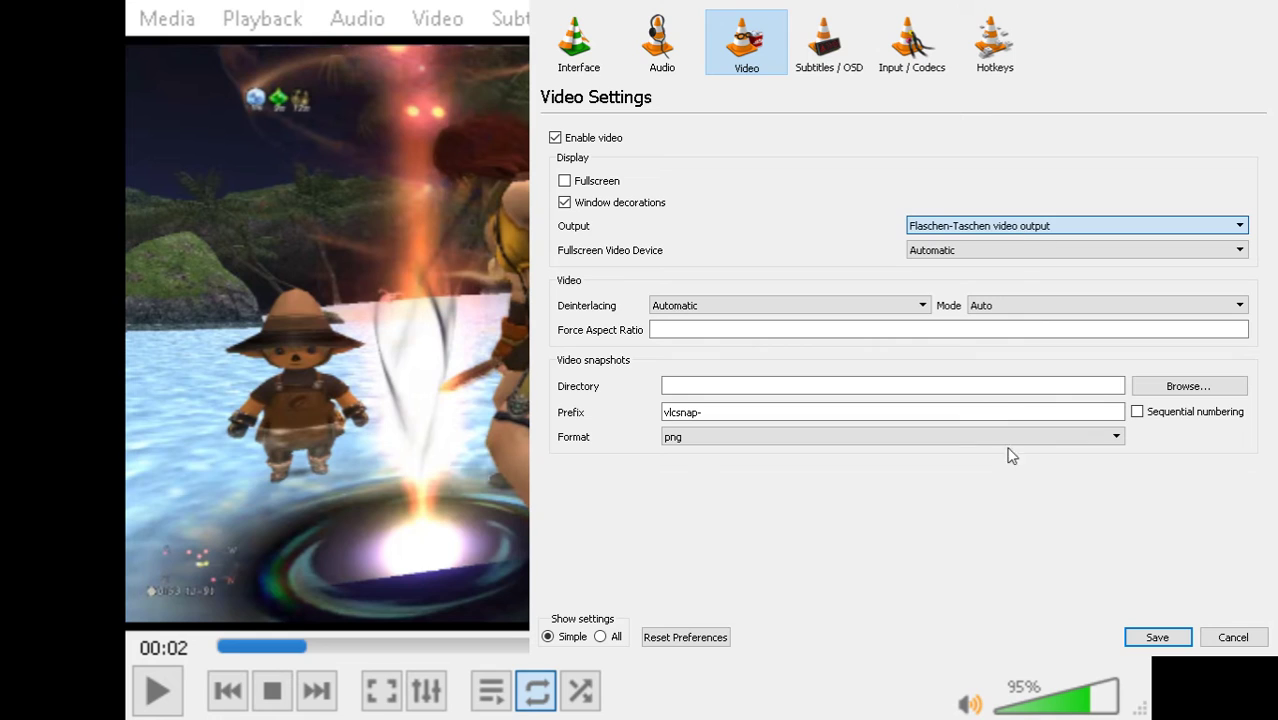
{"action": "left_click", "coordinate": [1076, 224]}
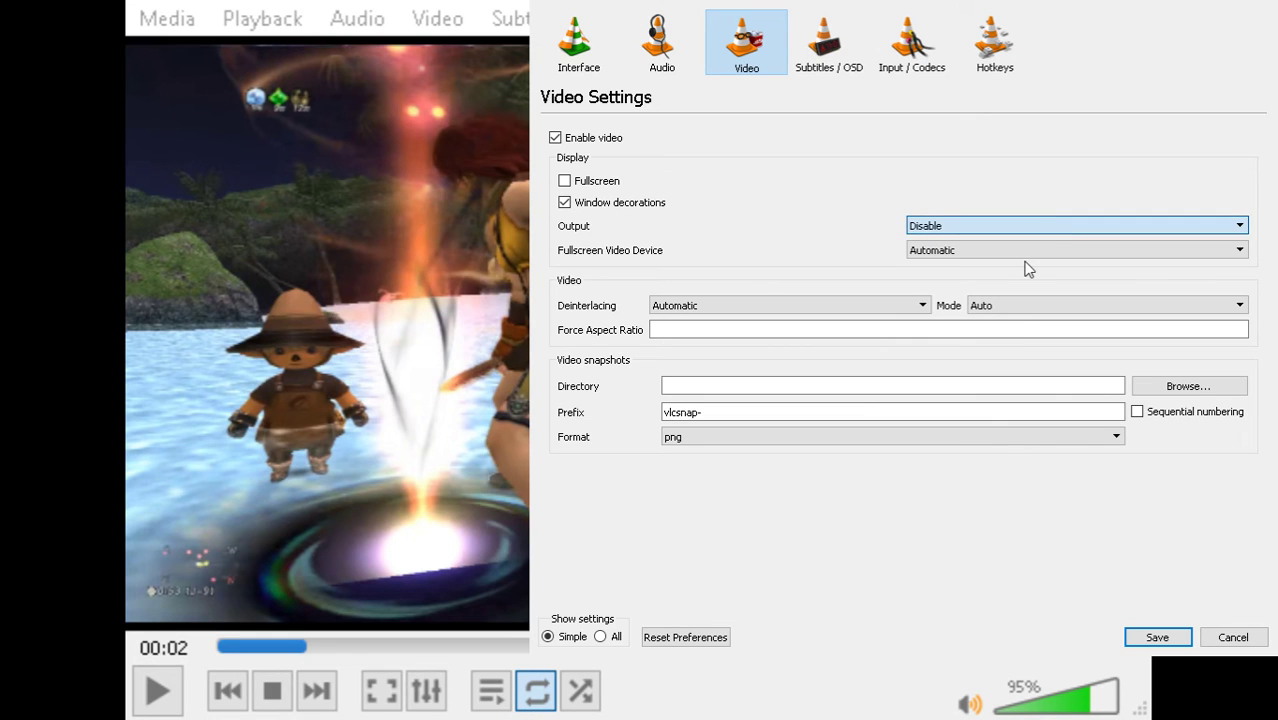
{"action": "mouse_move", "coordinate": [1028, 288]}
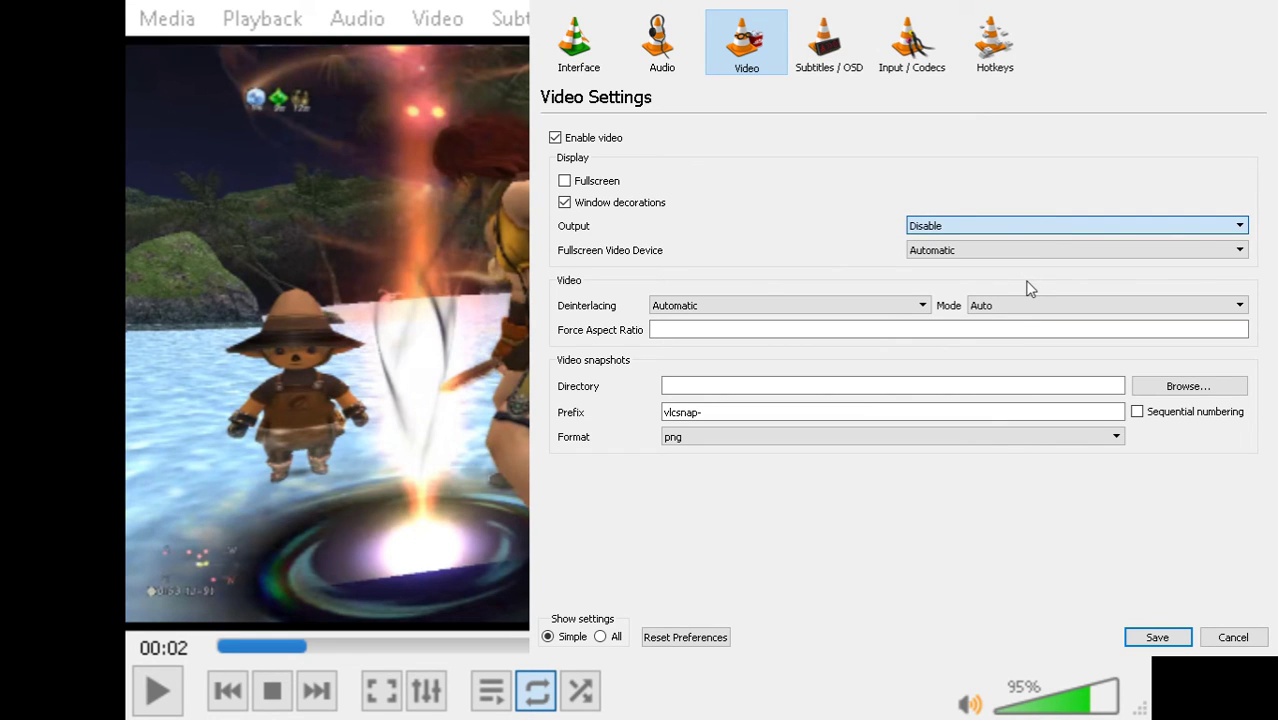
{"action": "left_click", "coordinate": [1076, 224]}
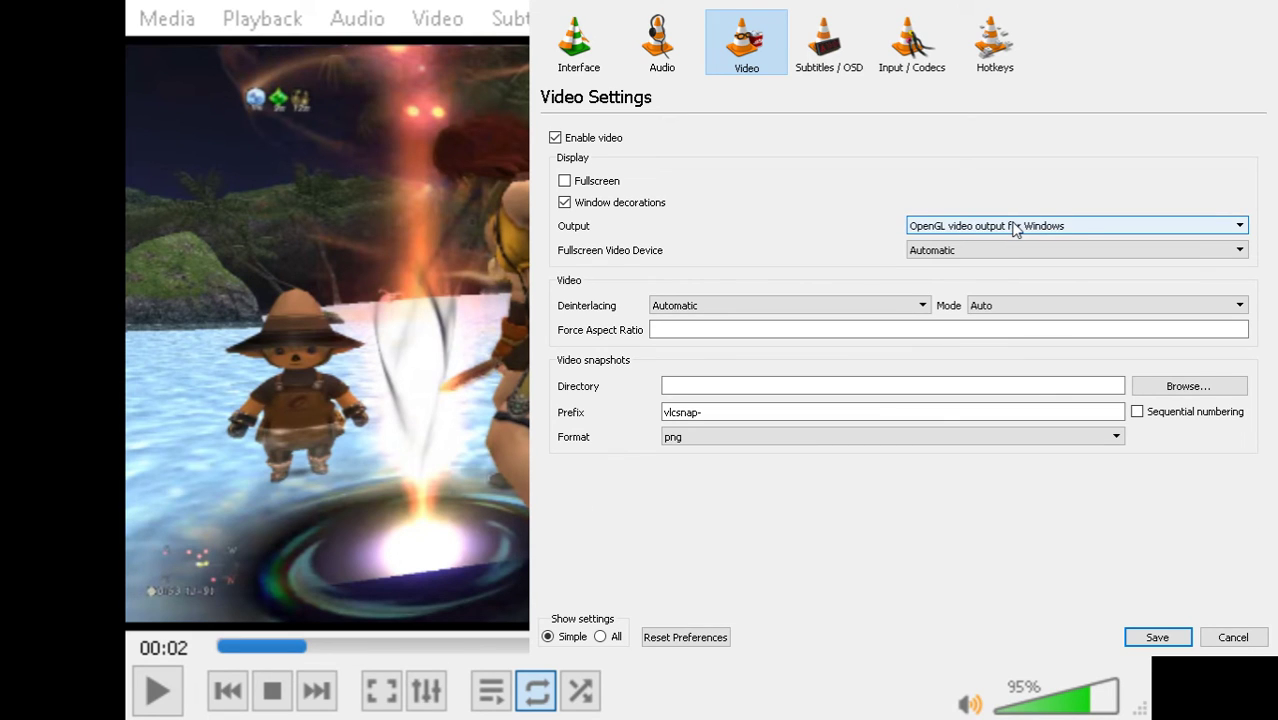
{"action": "left_click", "coordinate": [1076, 224]}
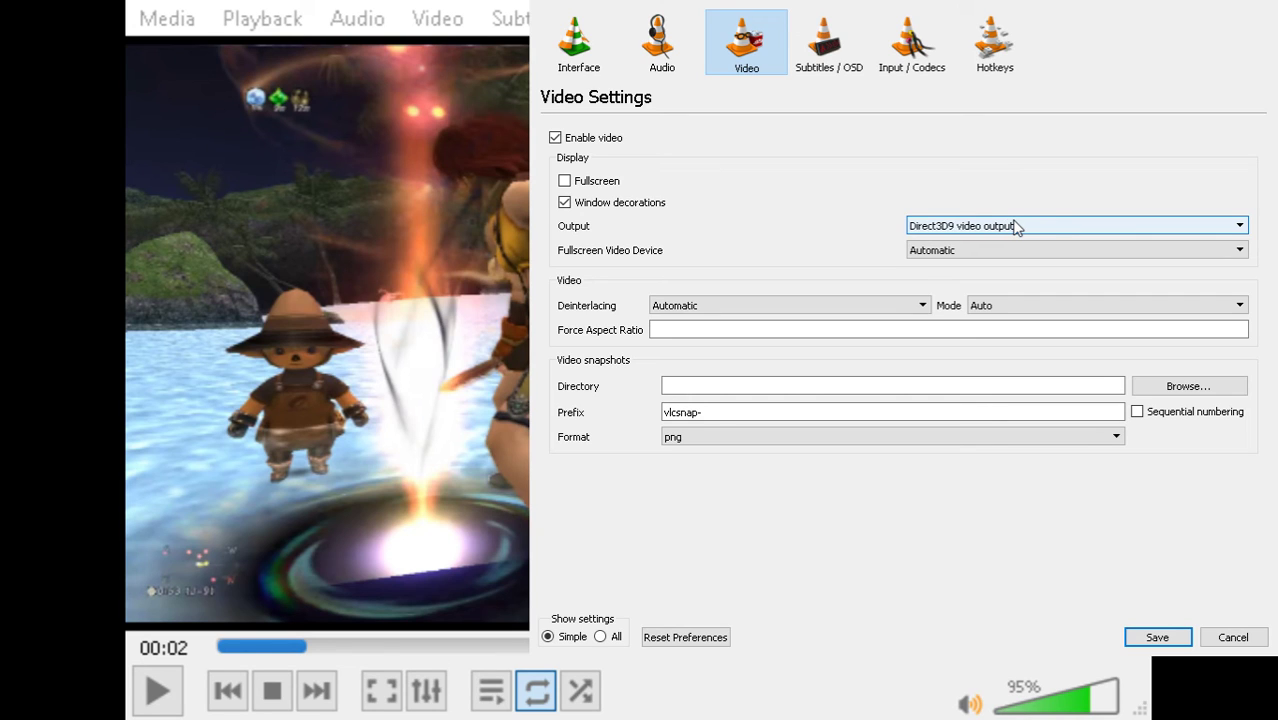
{"action": "left_click", "coordinate": [1076, 224]}
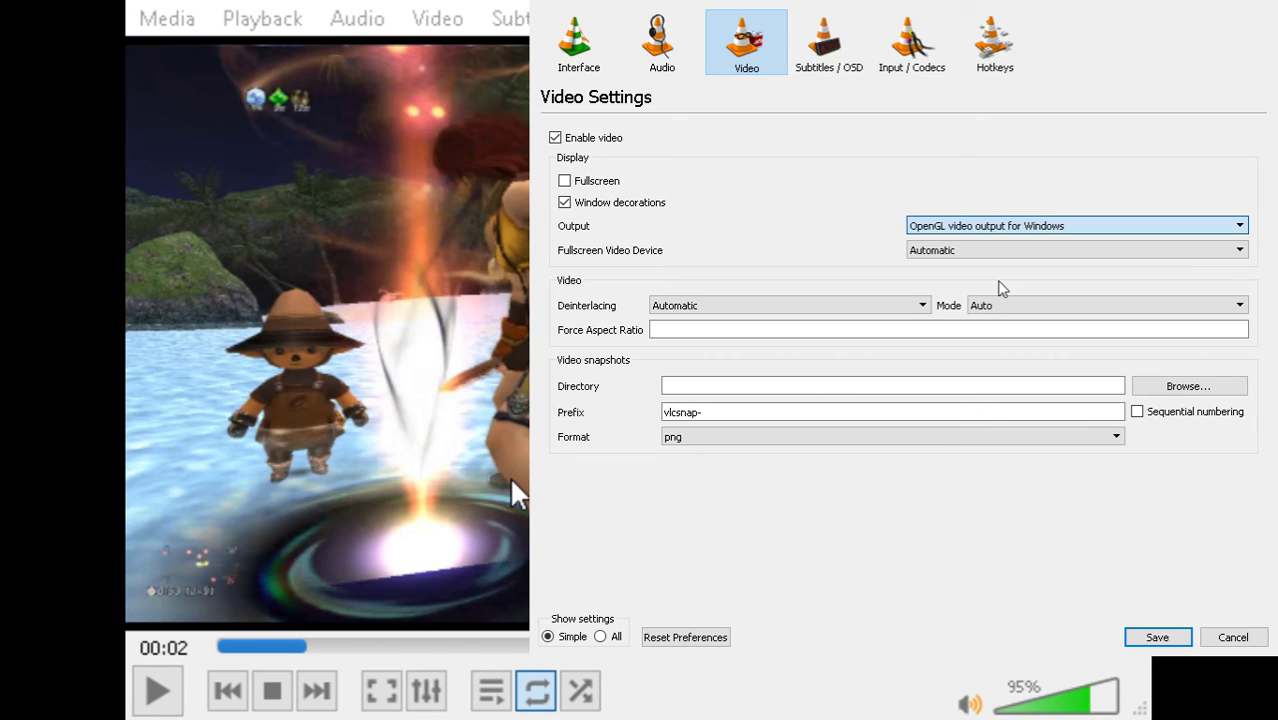
{"action": "mouse_move", "coordinate": [200, 292]}
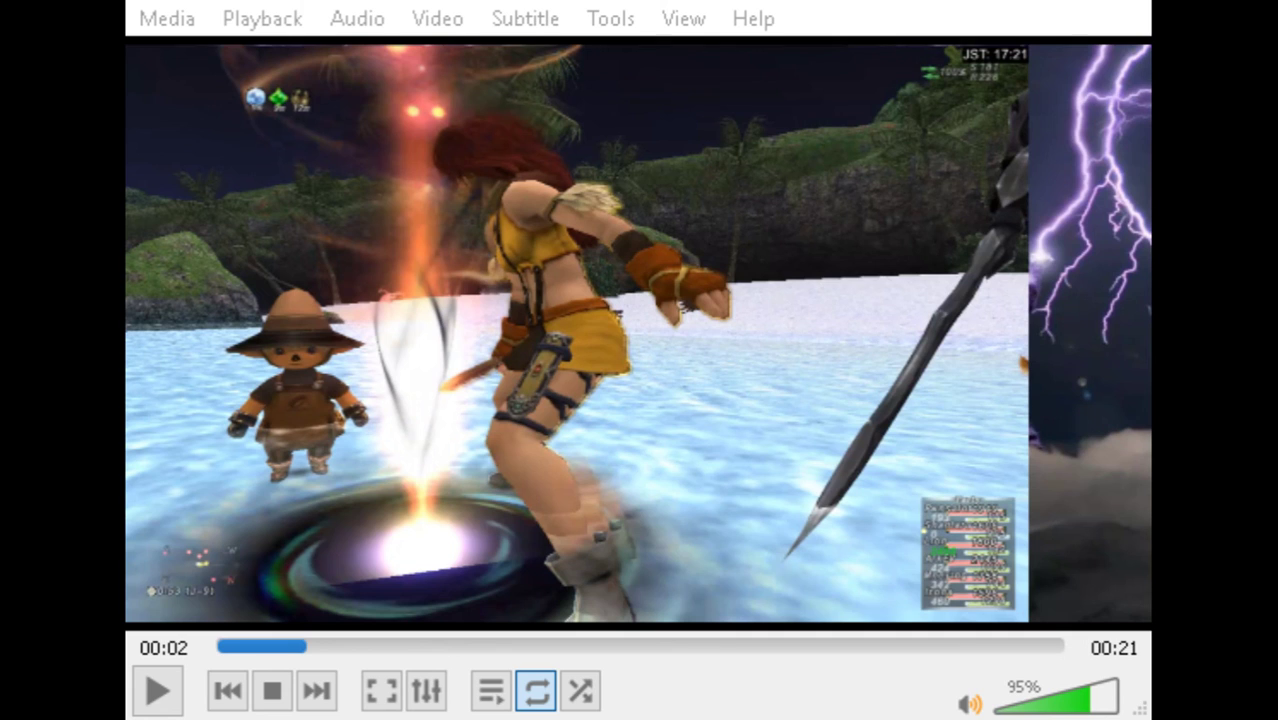
Resume playing the island battle clip with its picture visible.
{"action": "left_click", "coordinate": [158, 690]}
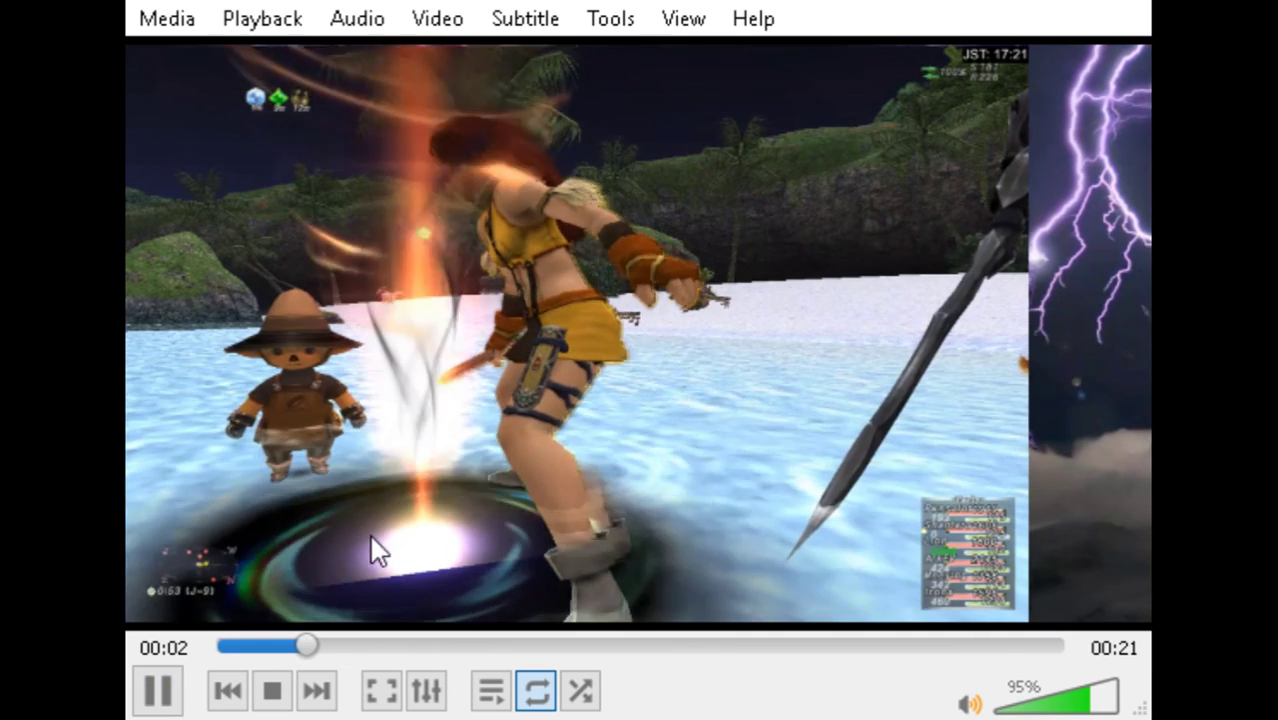